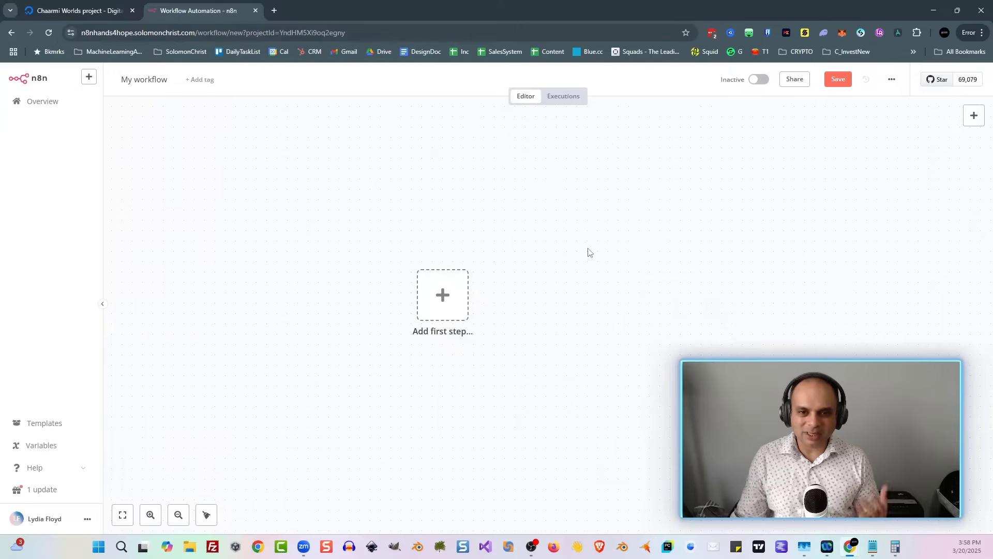
{"action": "mouse_move", "coordinate": [589, 246]}
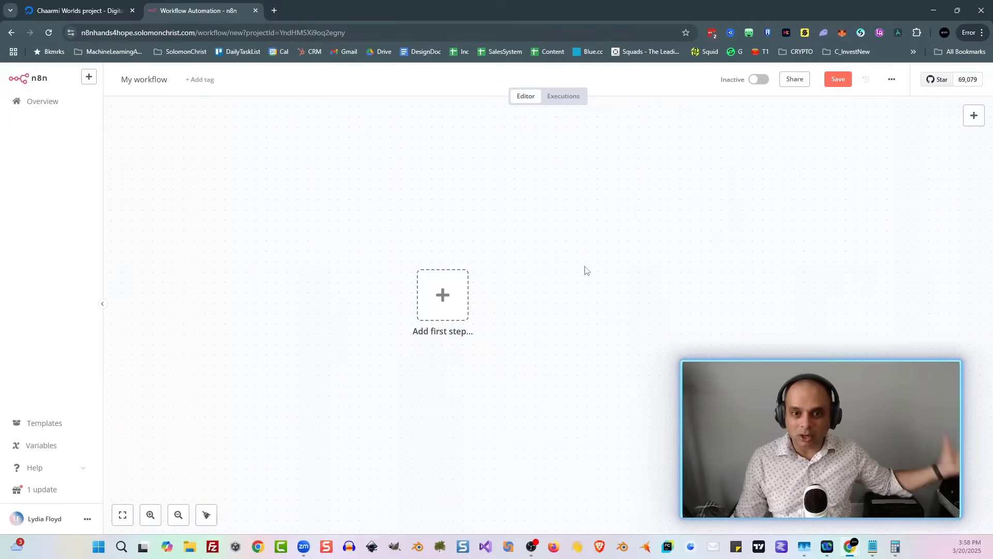
{"action": "mouse_move", "coordinate": [510, 266]}
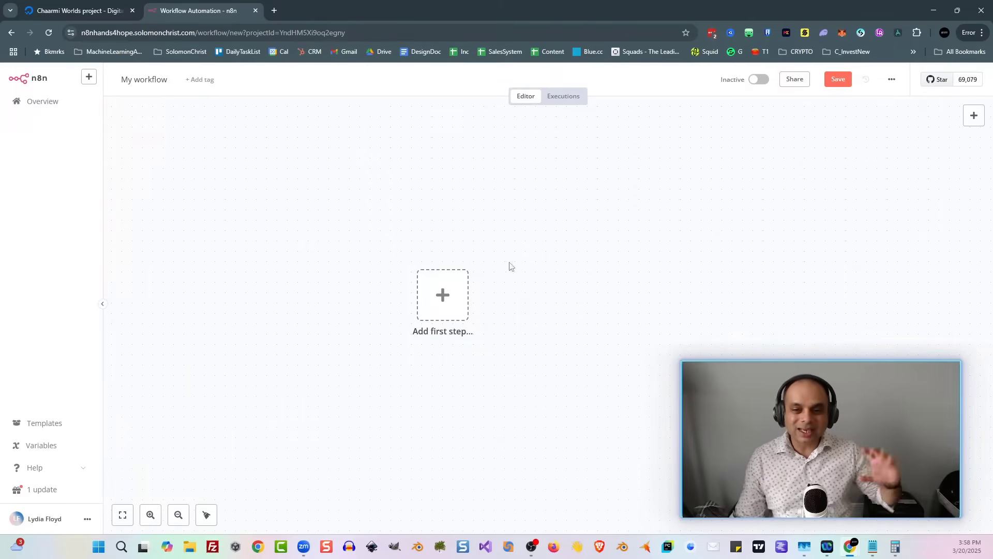
{"action": "mouse_move", "coordinate": [404, 242]}
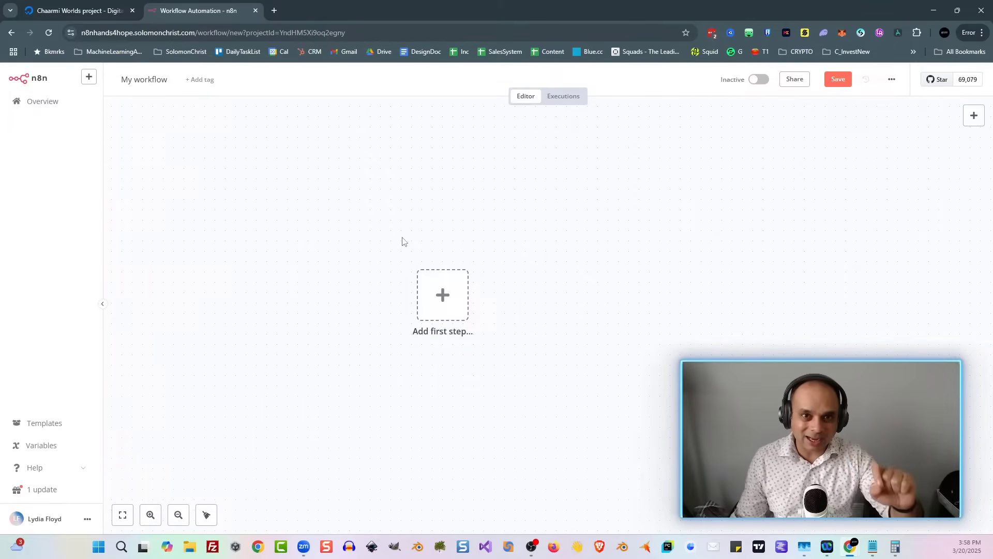
{"action": "mouse_move", "coordinate": [271, 175]}
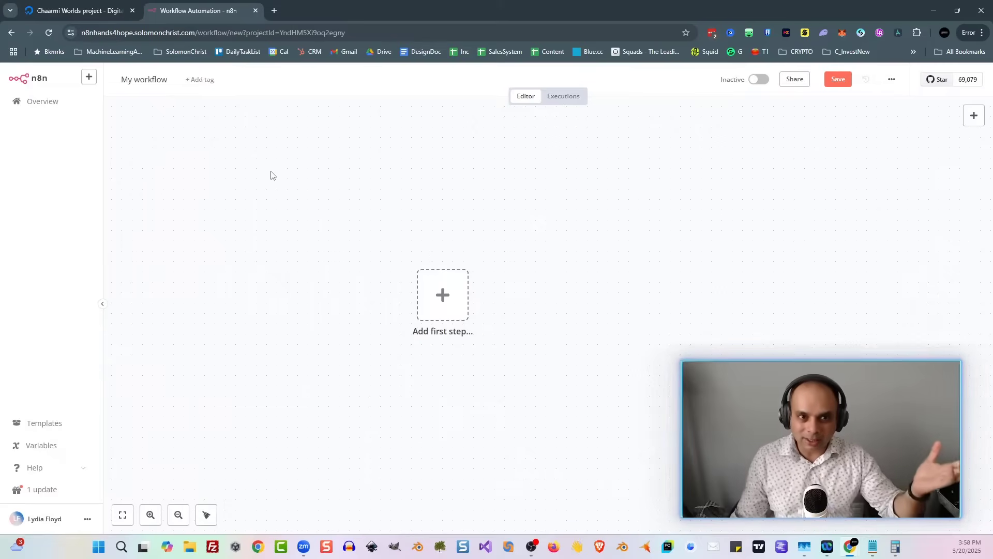
Step: After checking the DigitalOcean droplet, add a manual trigger as the workflow's first step
{"action": "left_click", "coordinate": [78, 10]}
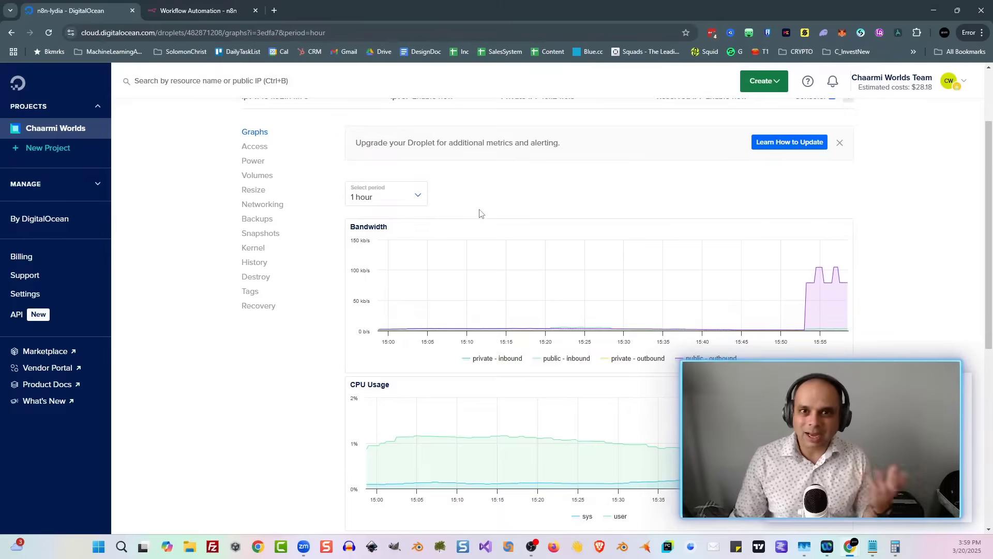
{"action": "left_click", "coordinate": [201, 10]}
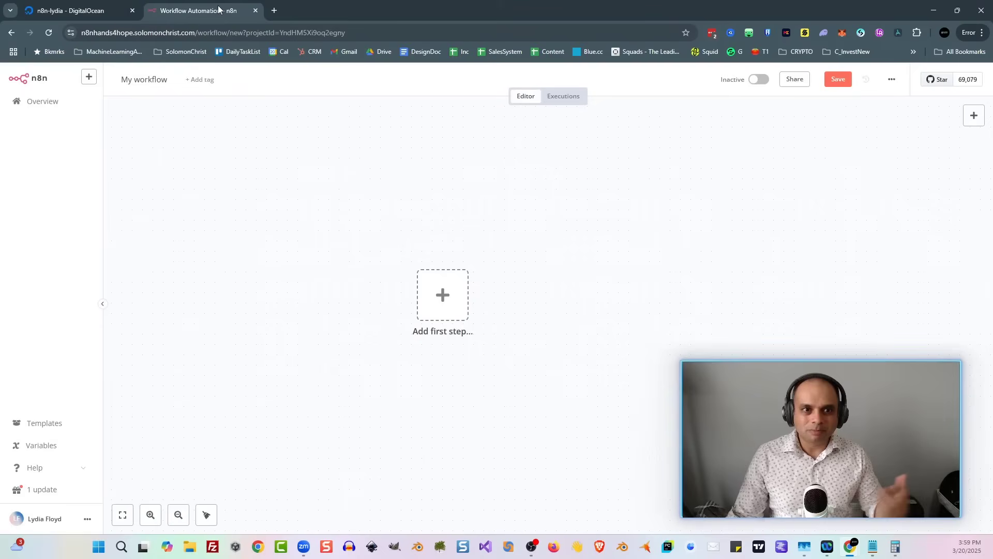
{"action": "mouse_move", "coordinate": [553, 309]}
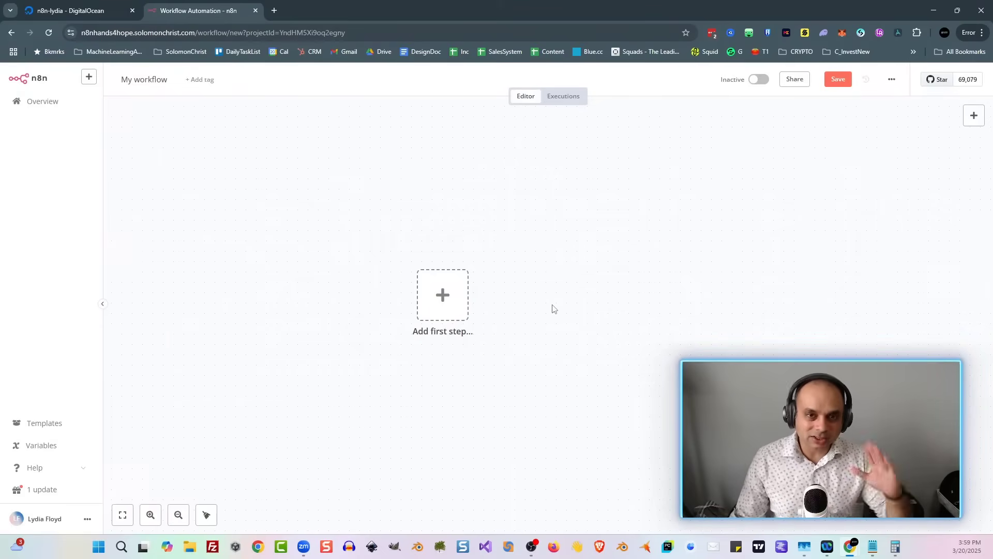
{"action": "mouse_move", "coordinate": [449, 308]}
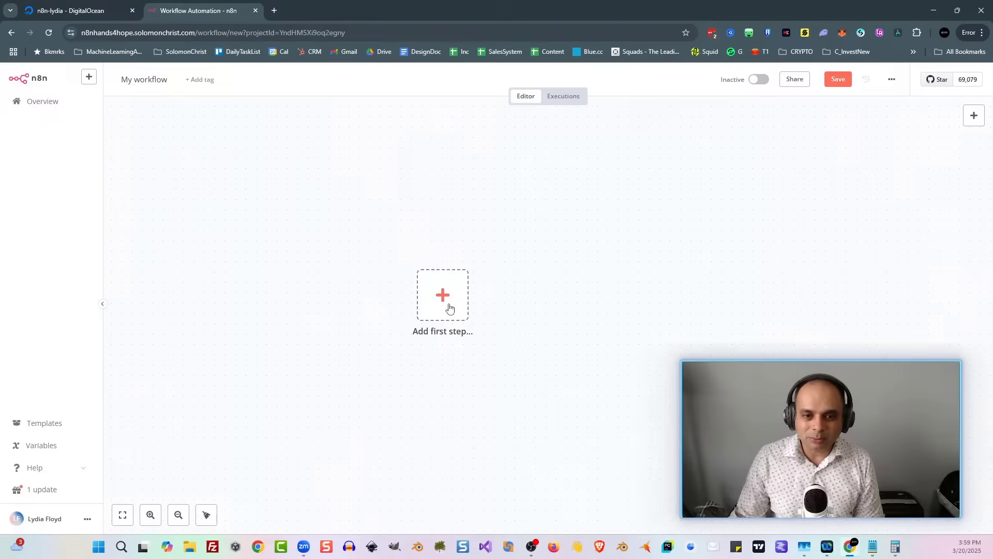
{"action": "left_click", "coordinate": [443, 295]}
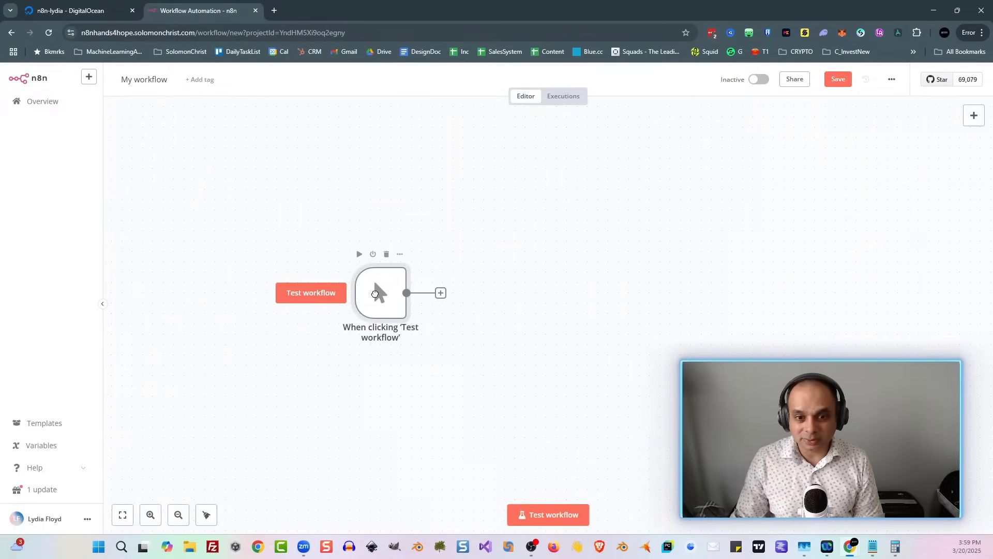
Step: Add an Execute Command node after the trigger, found by searching 'exec'
{"action": "left_click", "coordinate": [441, 293]}
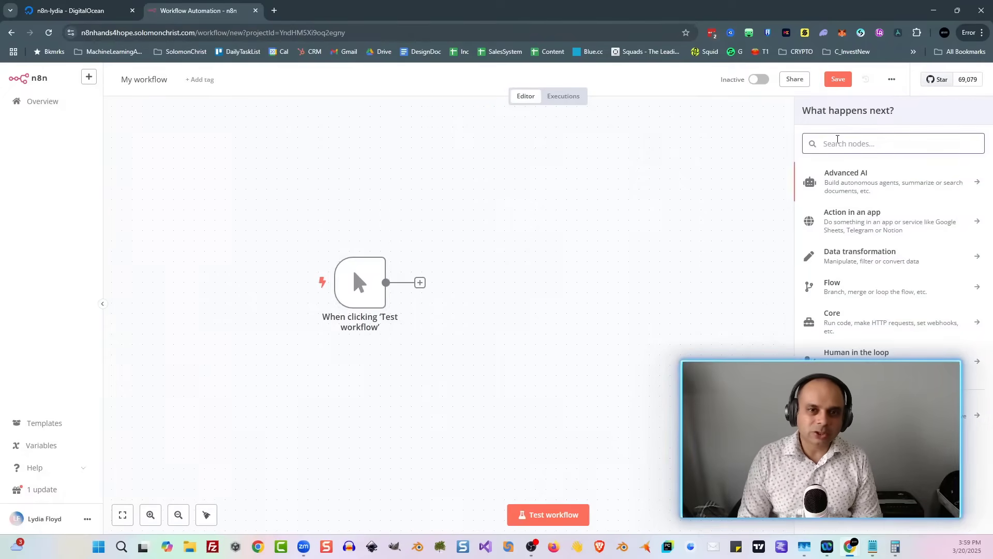
{"action": "type", "text": "execu"}
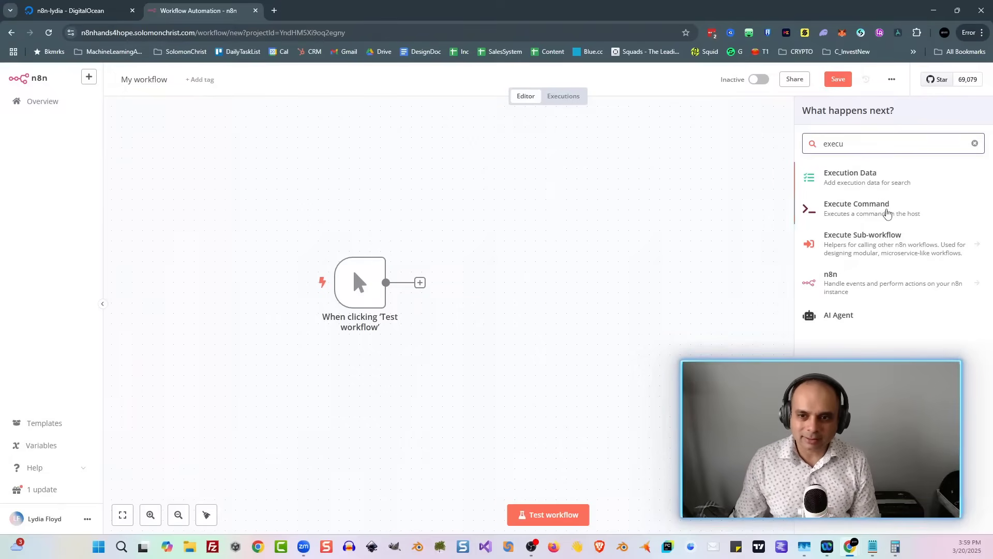
{"action": "left_click", "coordinate": [856, 207]}
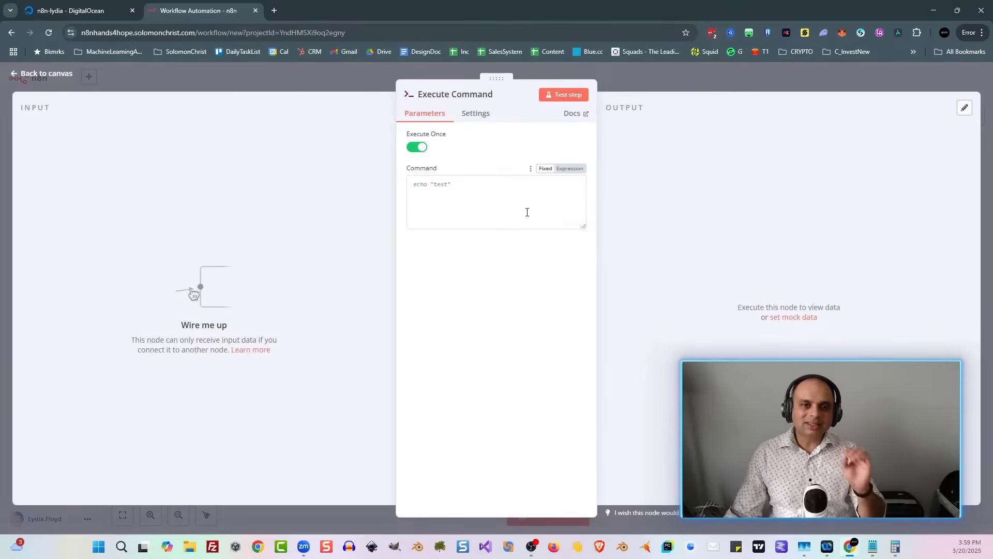
{"action": "mouse_move", "coordinate": [526, 209]}
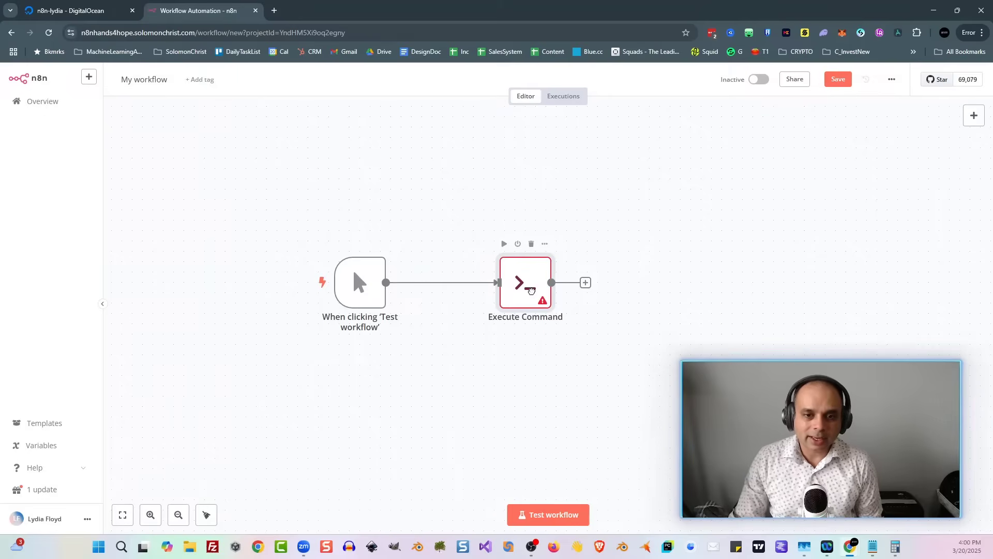
{"action": "mouse_move", "coordinate": [526, 300]}
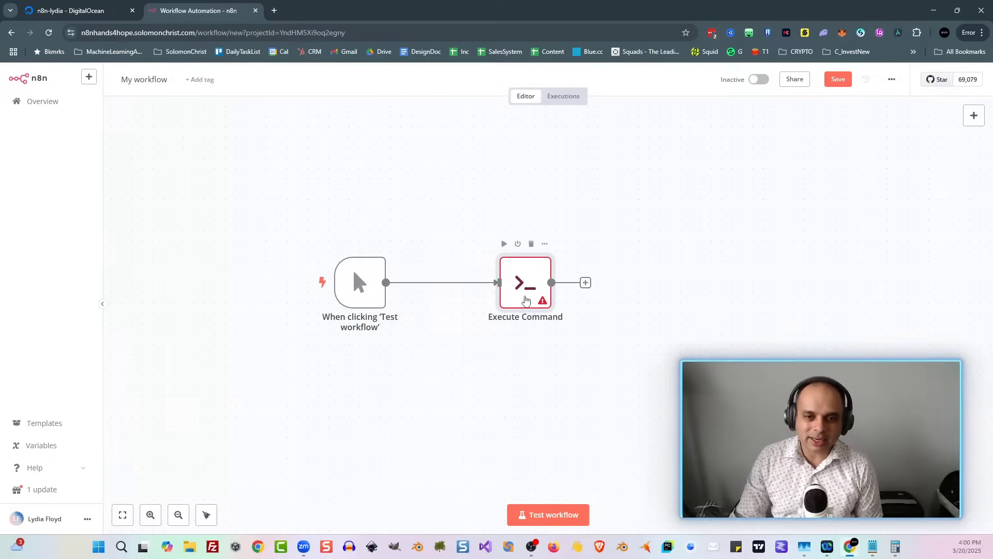
Step: Set the Execute Command node's command to 'ls', run the workflow and view the node's result
{"action": "double_click", "coordinate": [524, 282]}
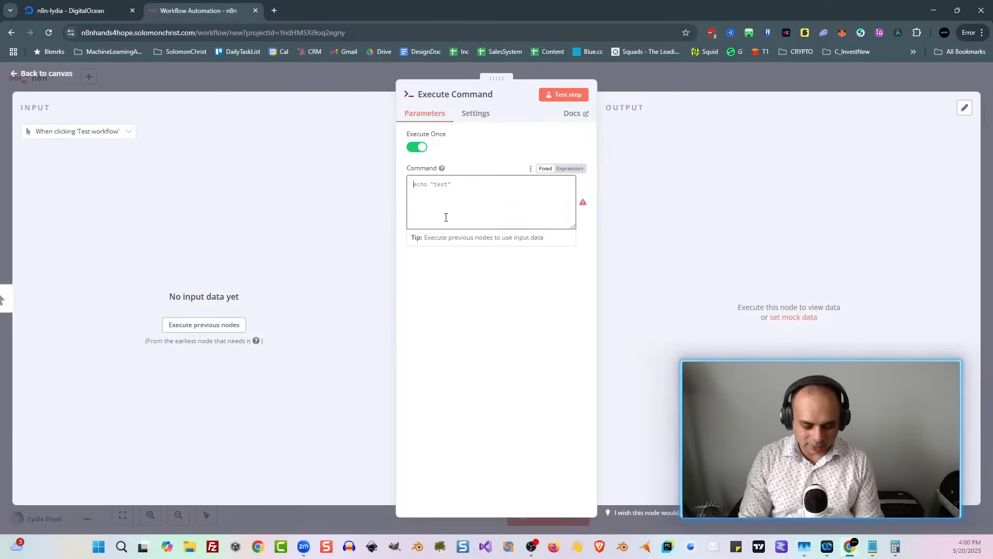
{"action": "type", "text": "ls"}
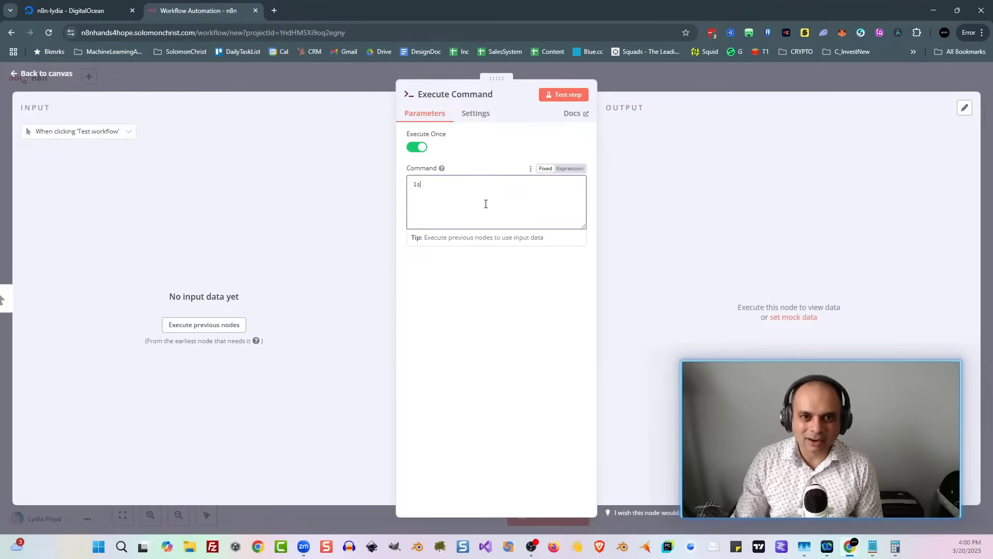
{"action": "left_click", "coordinate": [40, 73]}
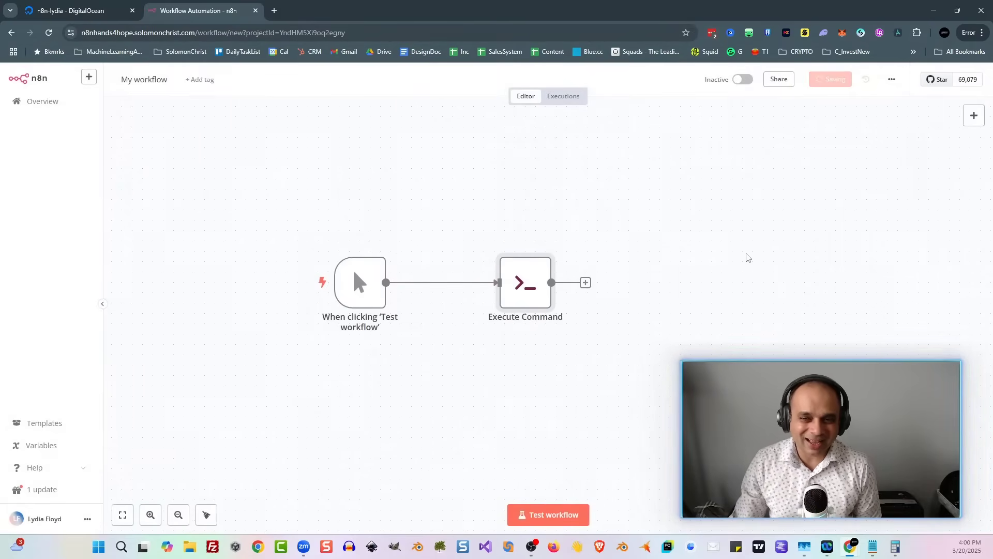
{"action": "left_click", "coordinate": [548, 515]}
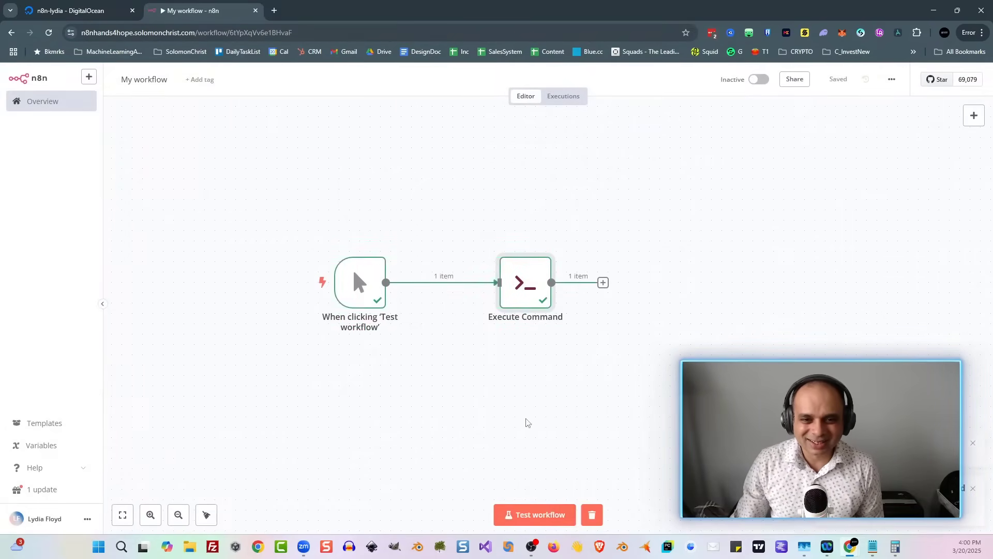
{"action": "double_click", "coordinate": [524, 282]}
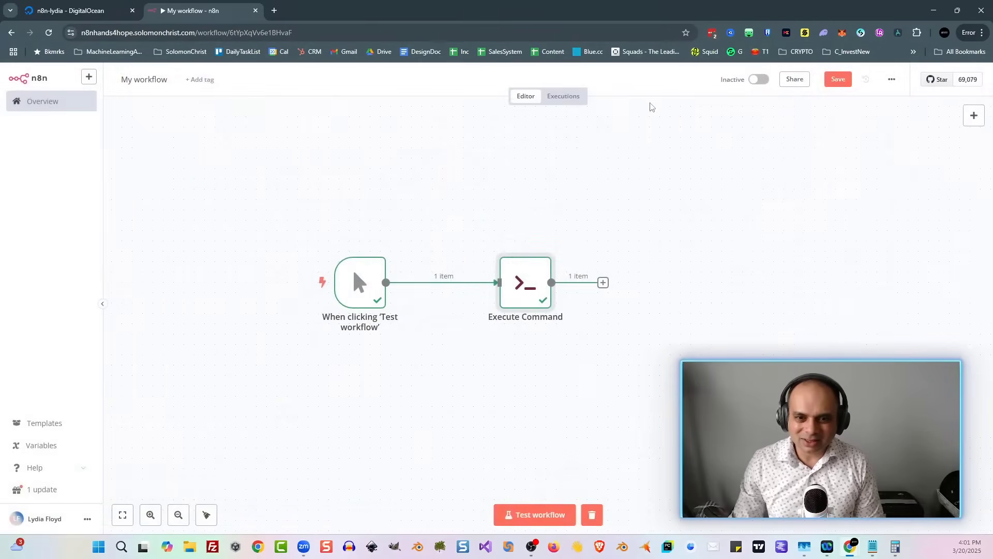
{"action": "mouse_move", "coordinate": [639, 211]}
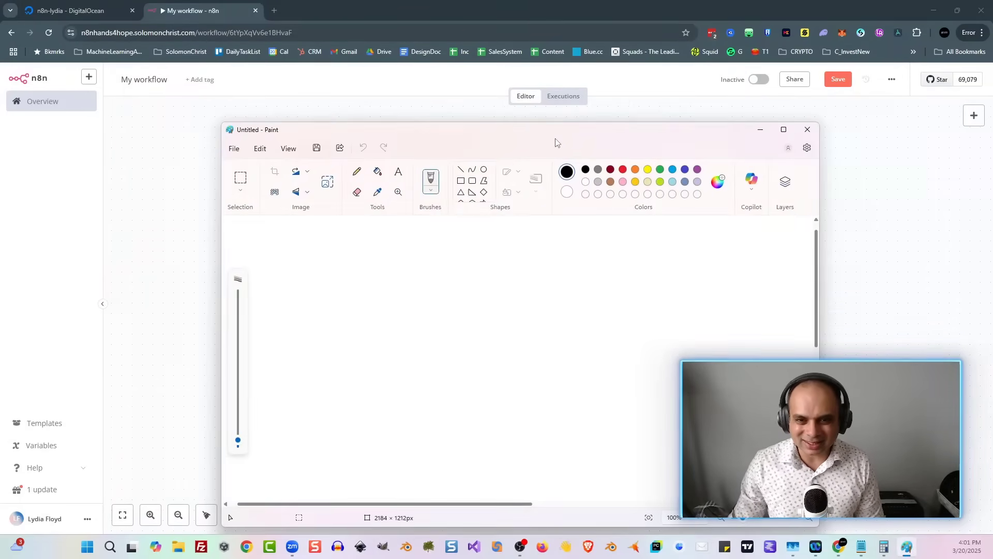
Step: In maximized Paint, draw a square with a smaller rectangle nested inside it
{"action": "left_click", "coordinate": [784, 129]}
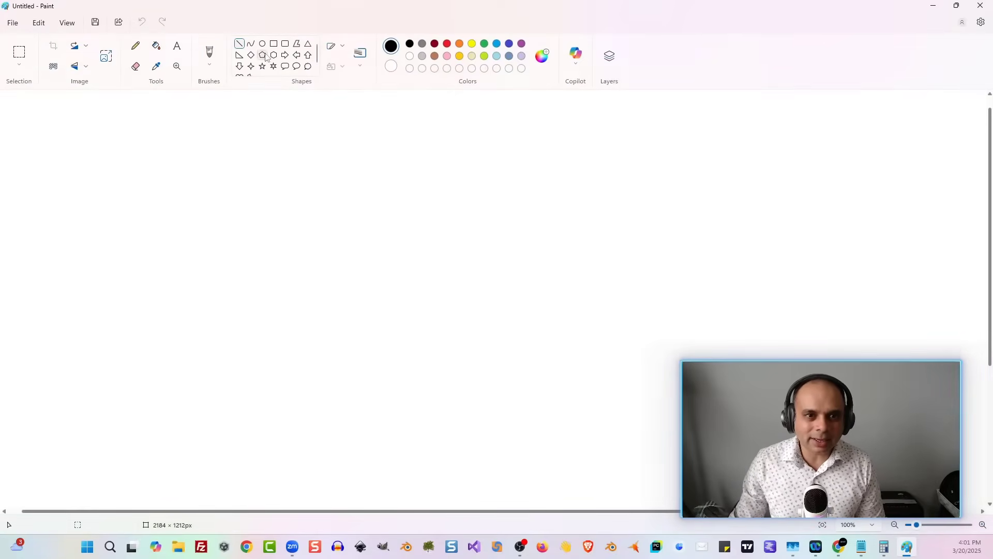
{"action": "left_click_drag", "start_coordinate": [273, 162], "coordinate": [311, 229]}
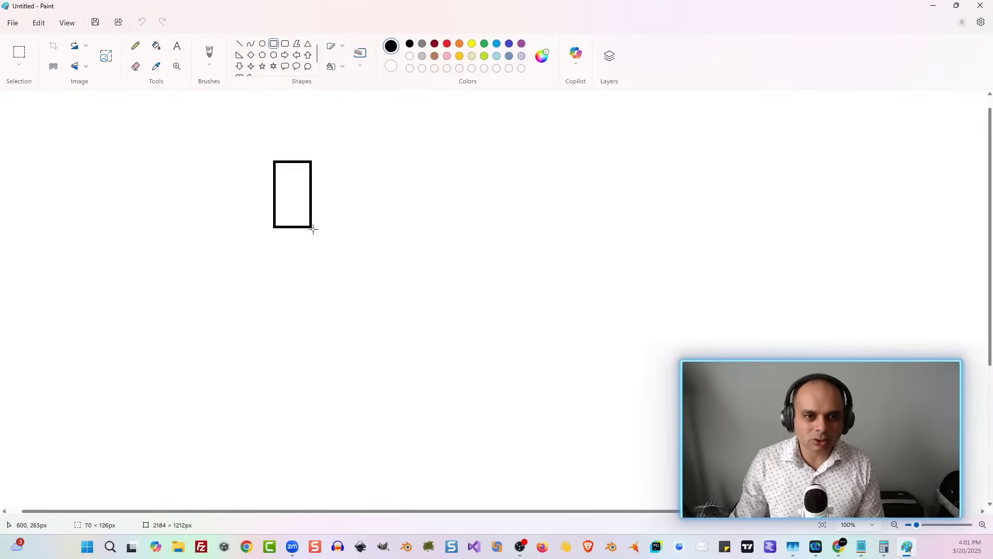
{"action": "left_click_drag", "start_coordinate": [310, 228], "coordinate": [393, 276]}
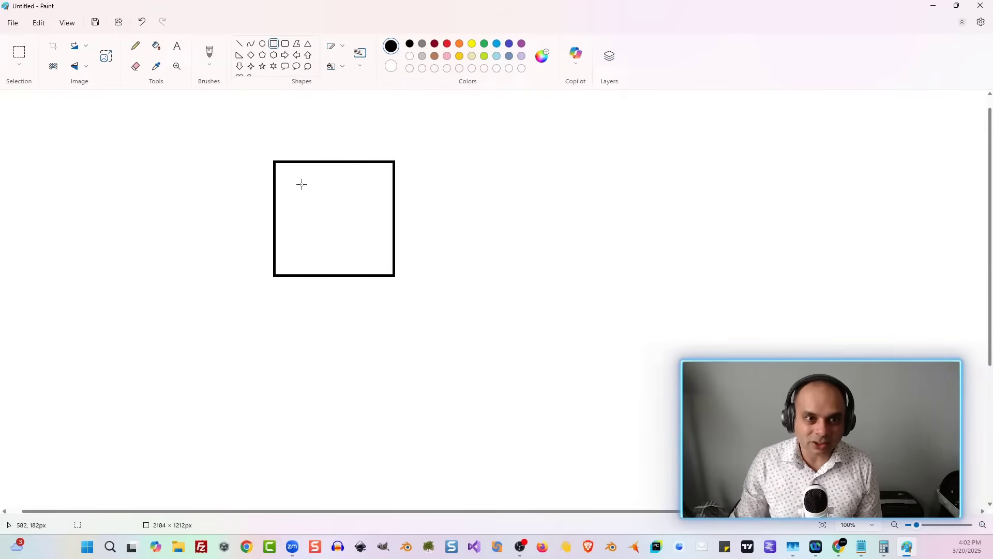
{"action": "mouse_move", "coordinate": [298, 187]}
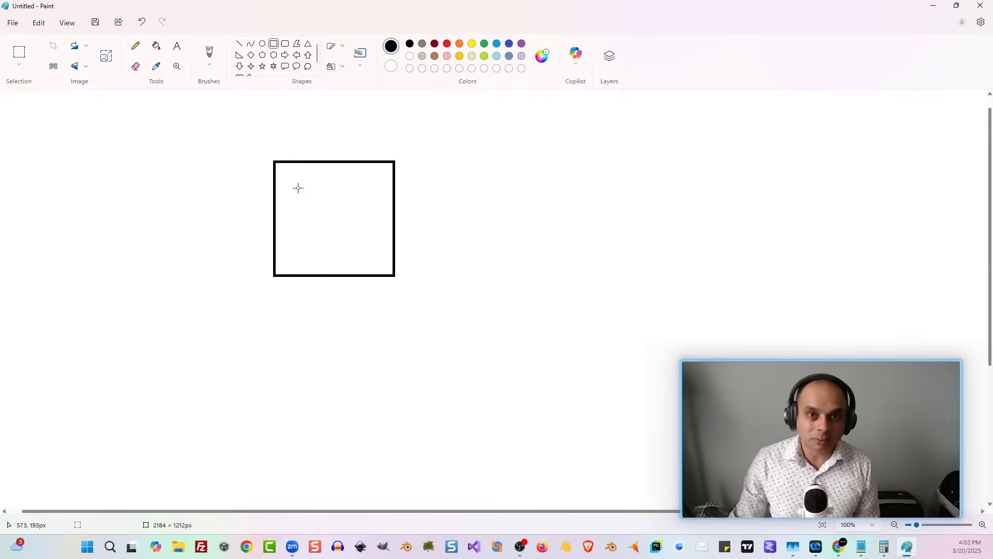
{"action": "mouse_move", "coordinate": [281, 174]}
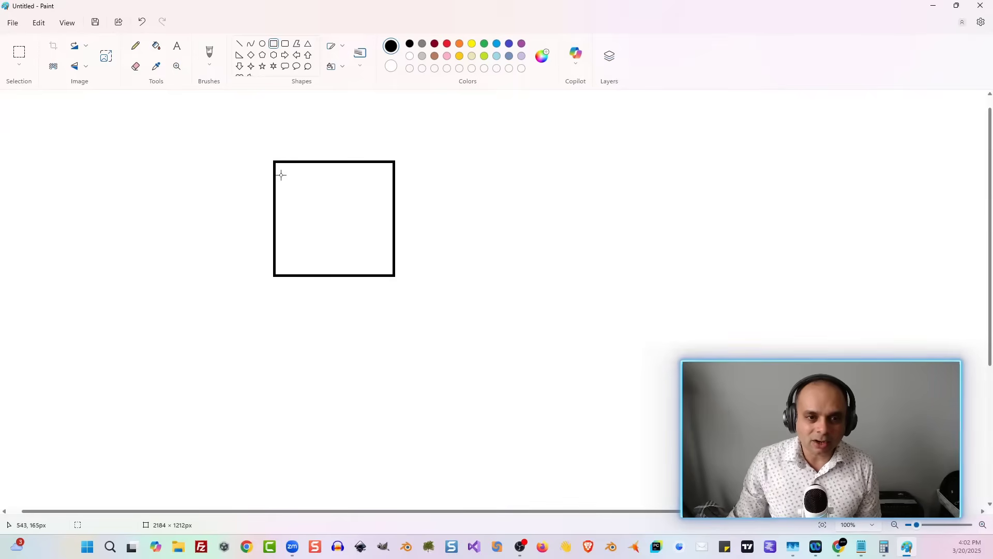
{"action": "left_click_drag", "start_coordinate": [280, 176], "coordinate": [380, 265]}
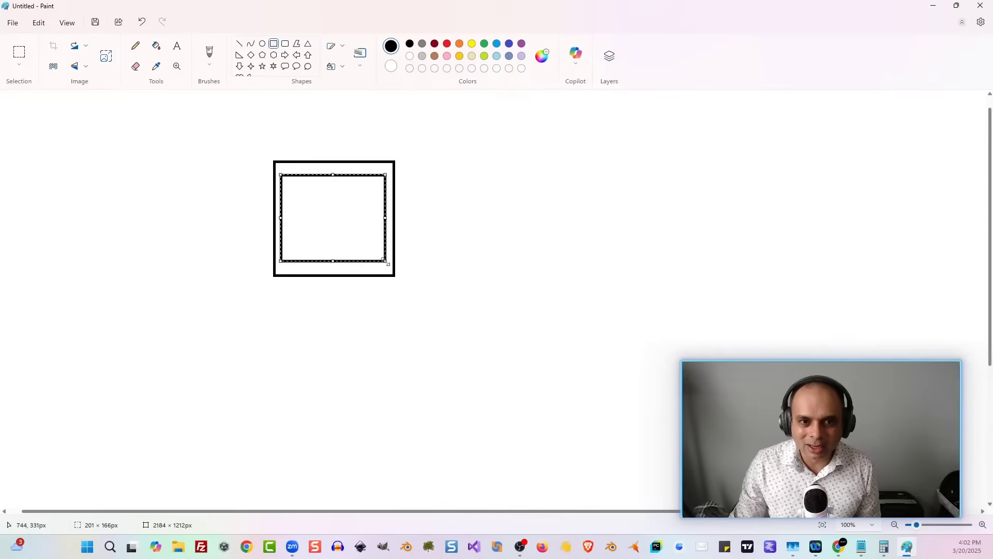
Step: With the pencil, sketch arrows into the box's left, top and inner box, plus a line out to the right
{"action": "left_click", "coordinate": [155, 45]}
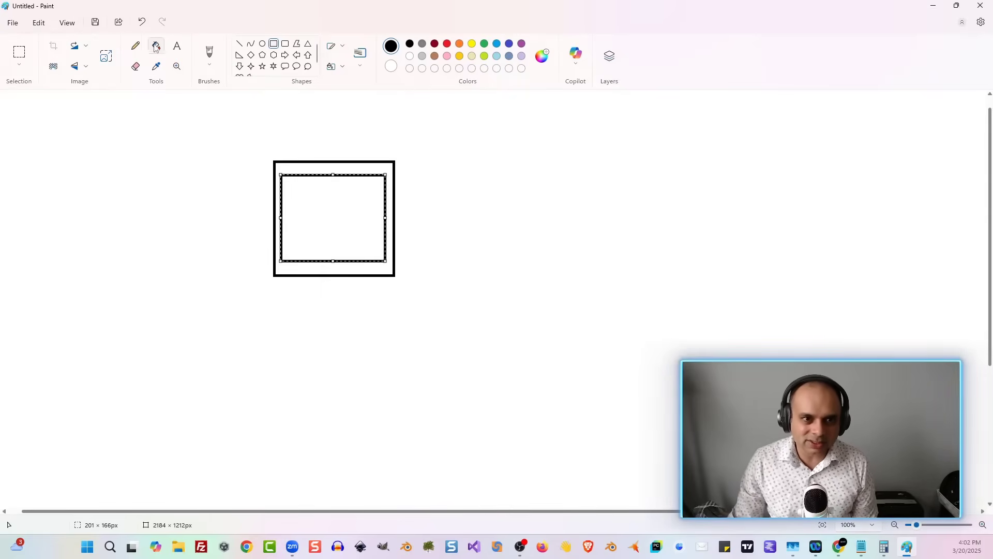
{"action": "left_click", "coordinate": [136, 46]}
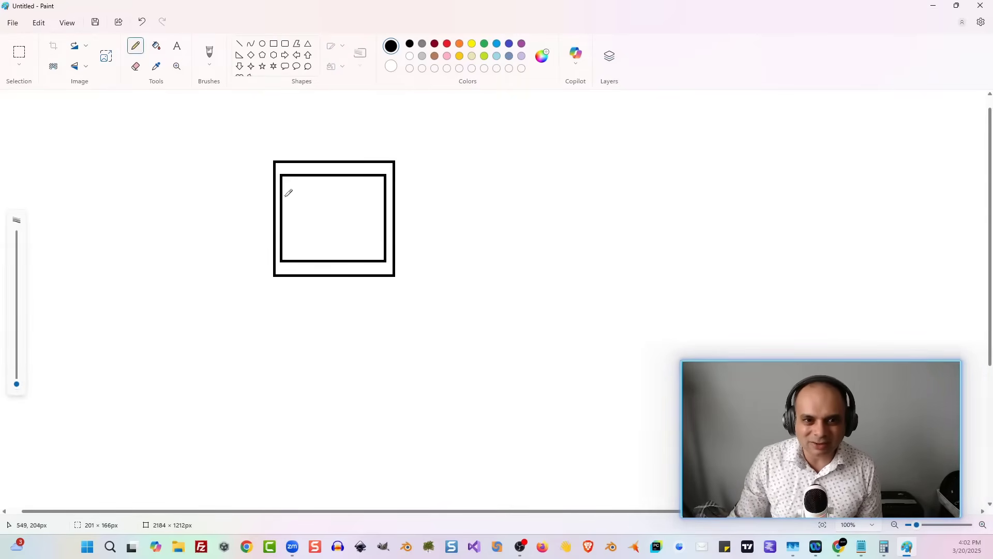
{"action": "left_click_drag", "start_coordinate": [286, 197], "coordinate": [253, 227]}
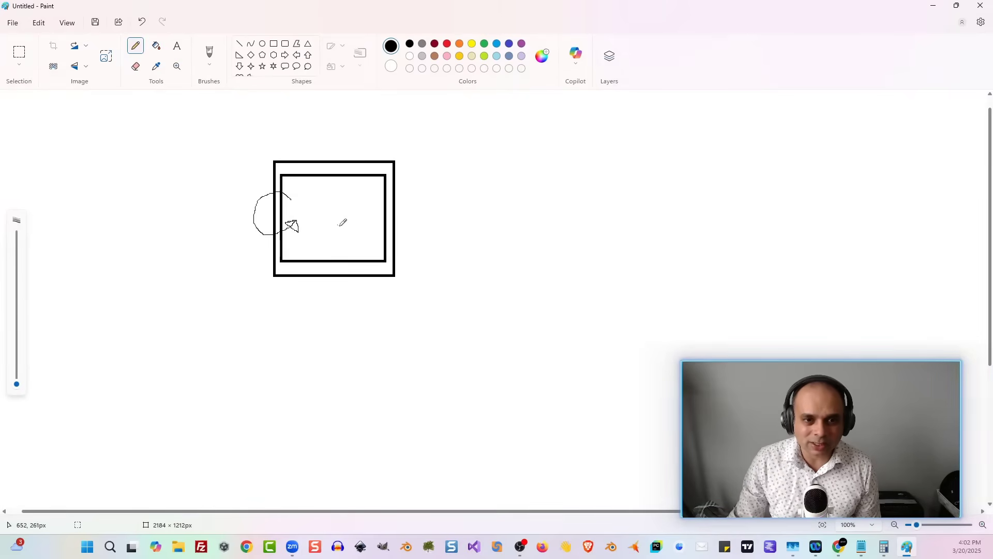
{"action": "mouse_move", "coordinate": [361, 215]}
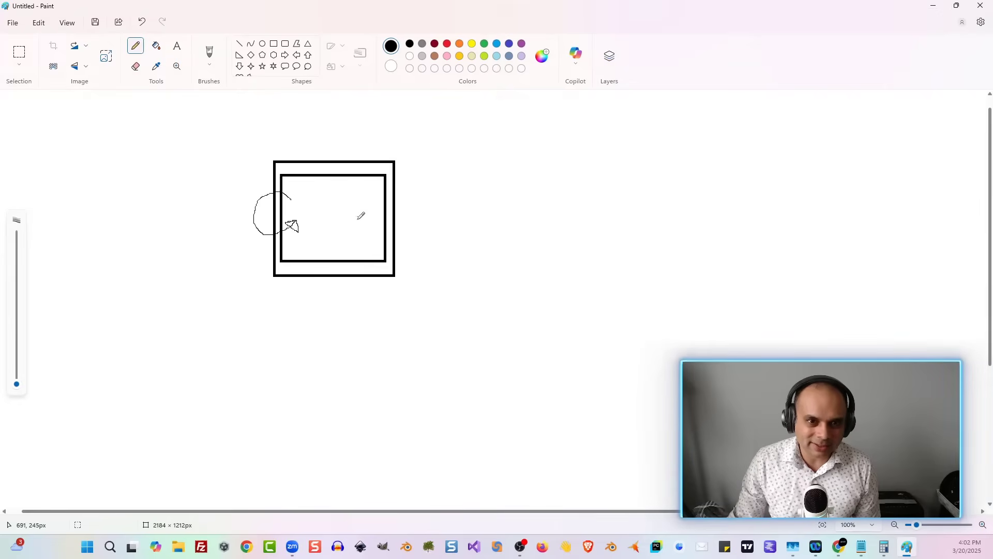
{"action": "left_click_drag", "start_coordinate": [289, 134], "coordinate": [307, 164]}
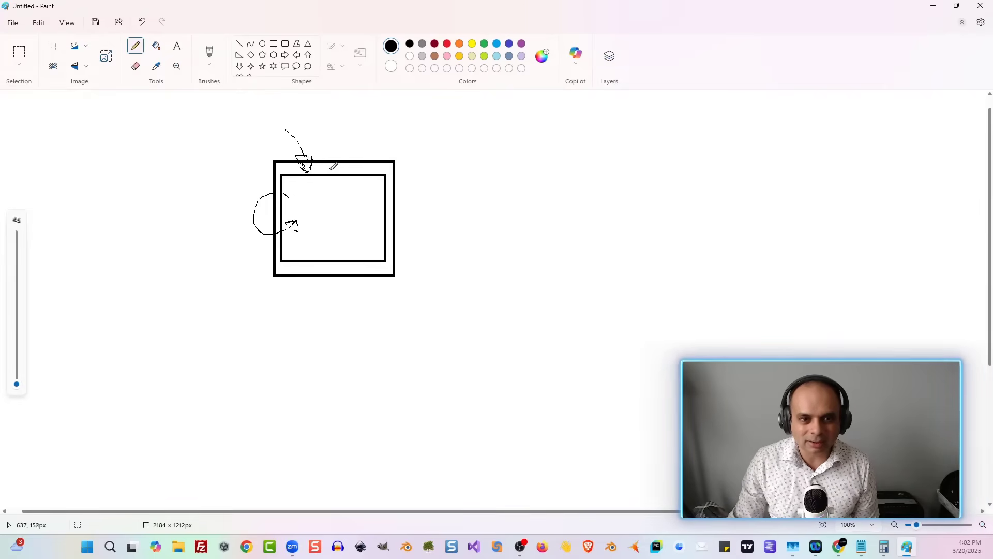
{"action": "left_click_drag", "start_coordinate": [329, 166], "coordinate": [490, 157]}
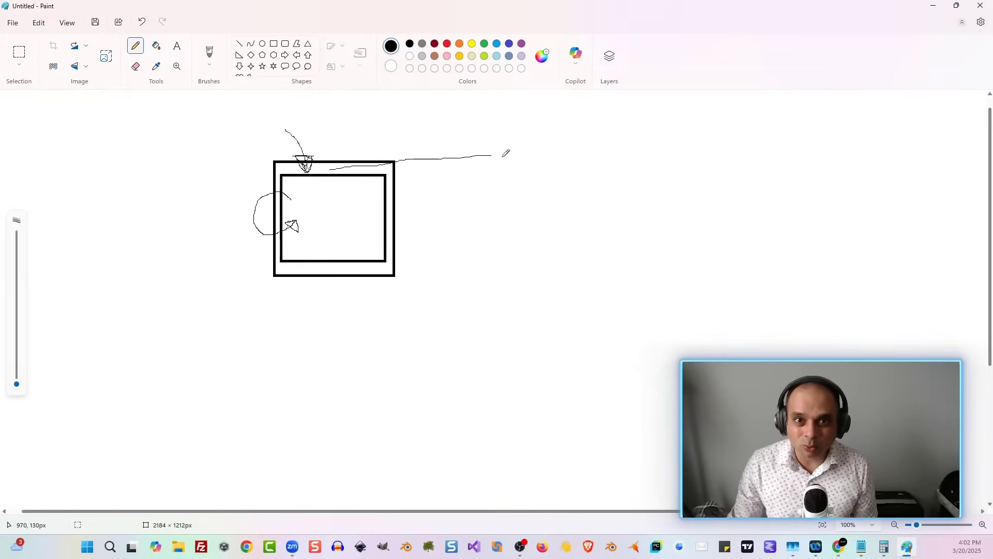
{"action": "left_click_drag", "start_coordinate": [354, 212], "coordinate": [431, 227]}
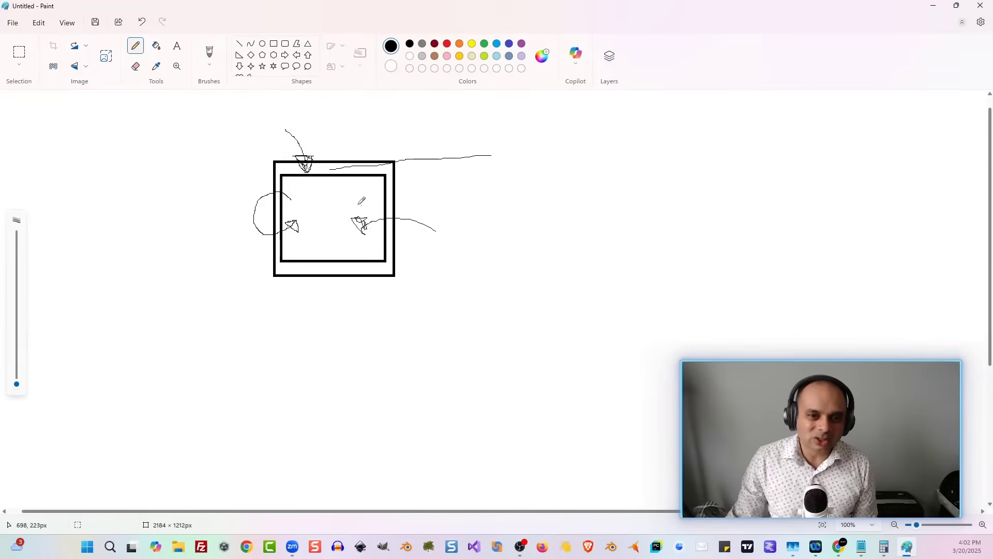
{"action": "left_click_drag", "start_coordinate": [349, 209], "coordinate": [364, 235]}
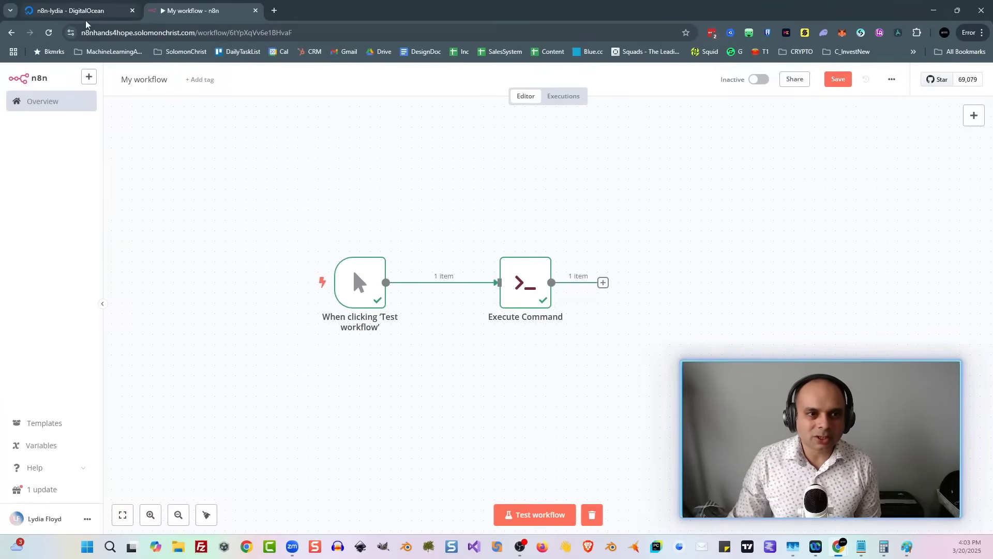
Step: Switch to the DigitalOcean droplet page and launch its web console
{"action": "left_click", "coordinate": [72, 9]}
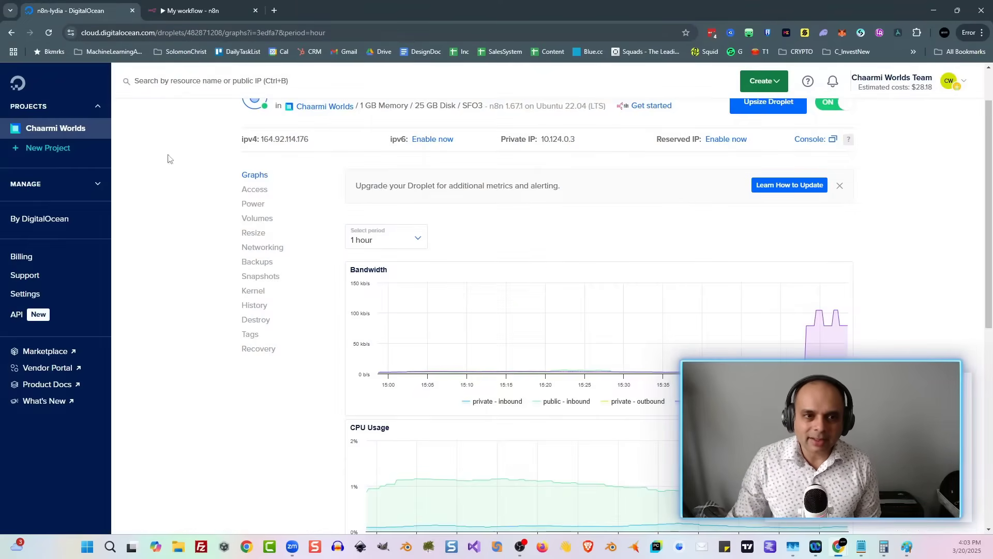
{"action": "mouse_move", "coordinate": [314, 200]}
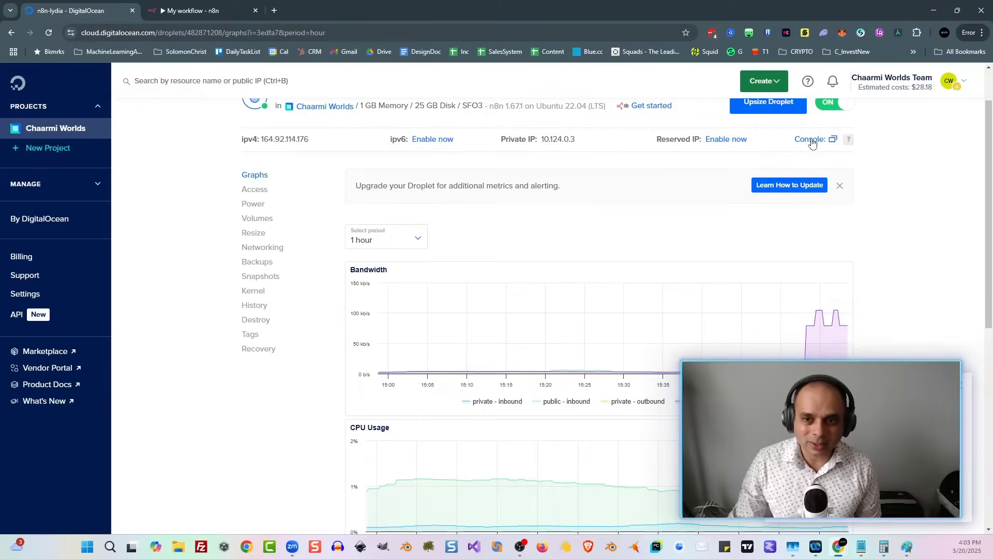
{"action": "left_click", "coordinate": [833, 139]}
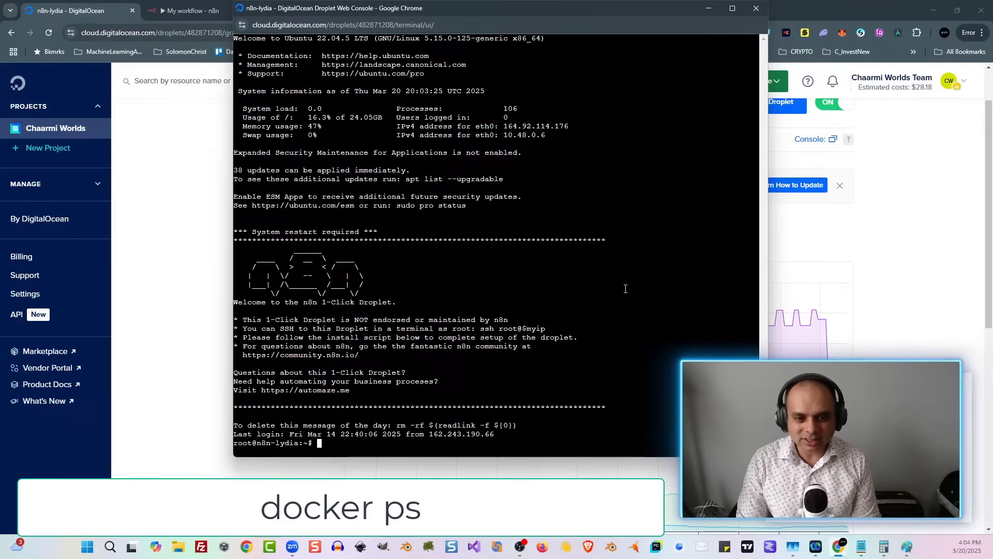
Step: Run docker ps, then docker exec -it --user root n8n-docker-caddy-n8n-1 sh to enter the container as root
{"action": "type", "text": "docker ps"}
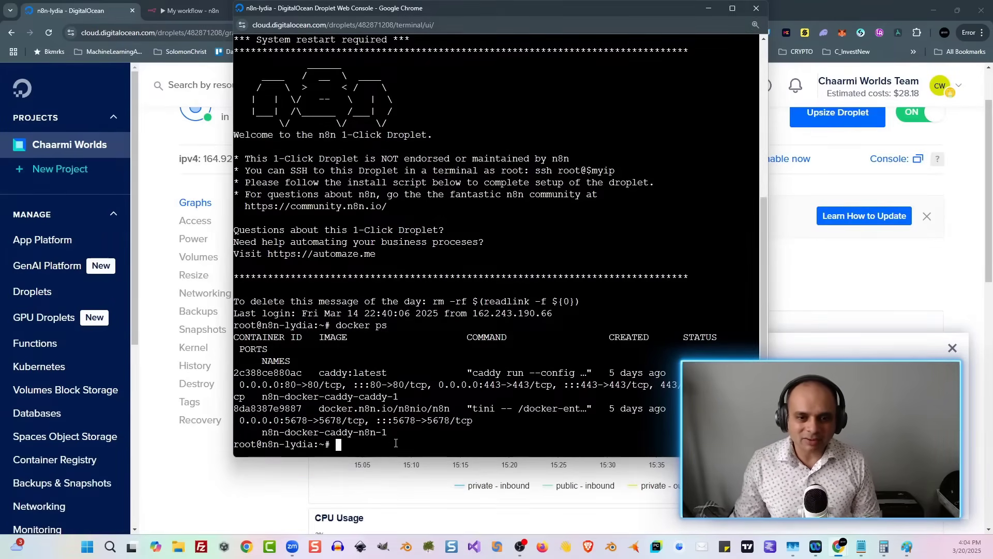
{"action": "double_click", "coordinate": [323, 432]}
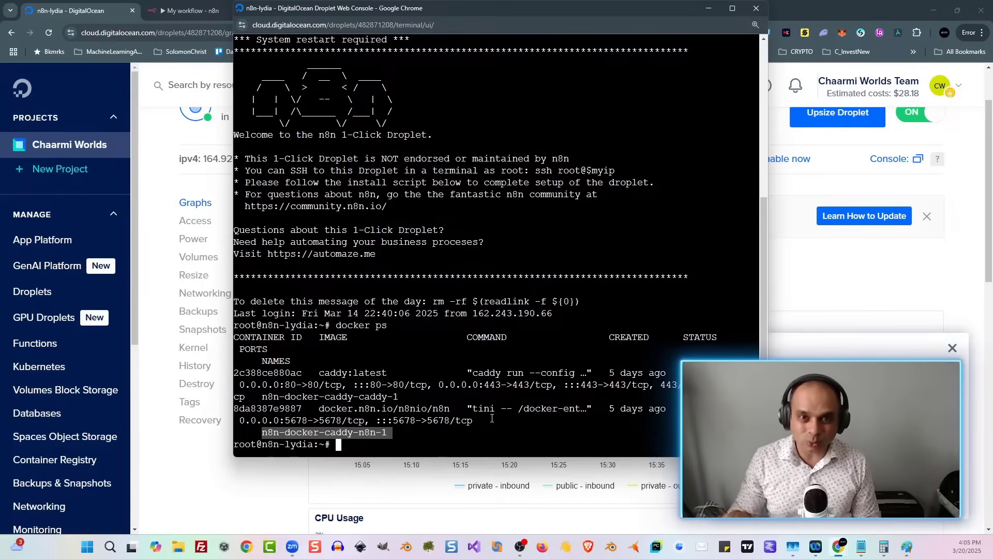
{"action": "type", "text": "docker exec -it --user root n8n-docker-caddy-n8n-1 sh"}
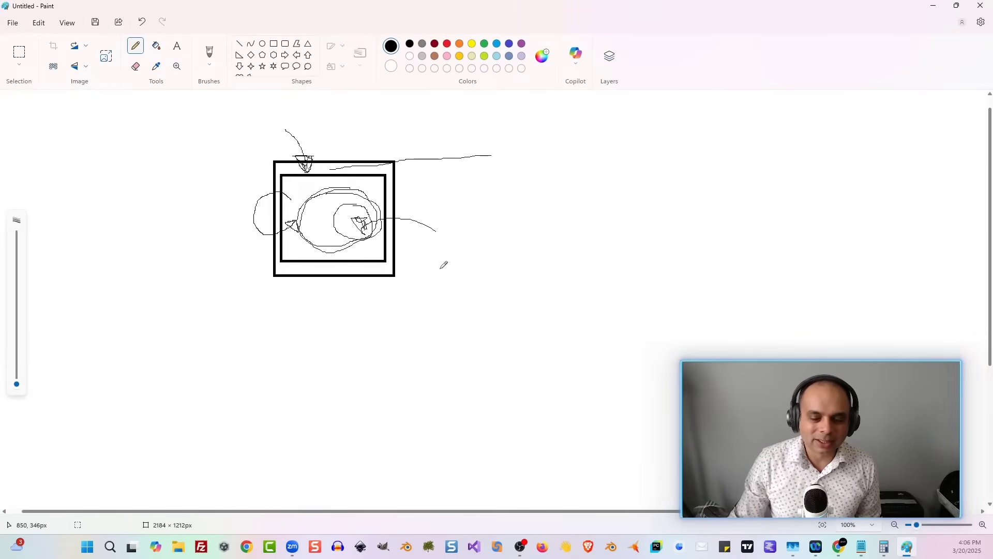
{"action": "mouse_move", "coordinate": [437, 267]}
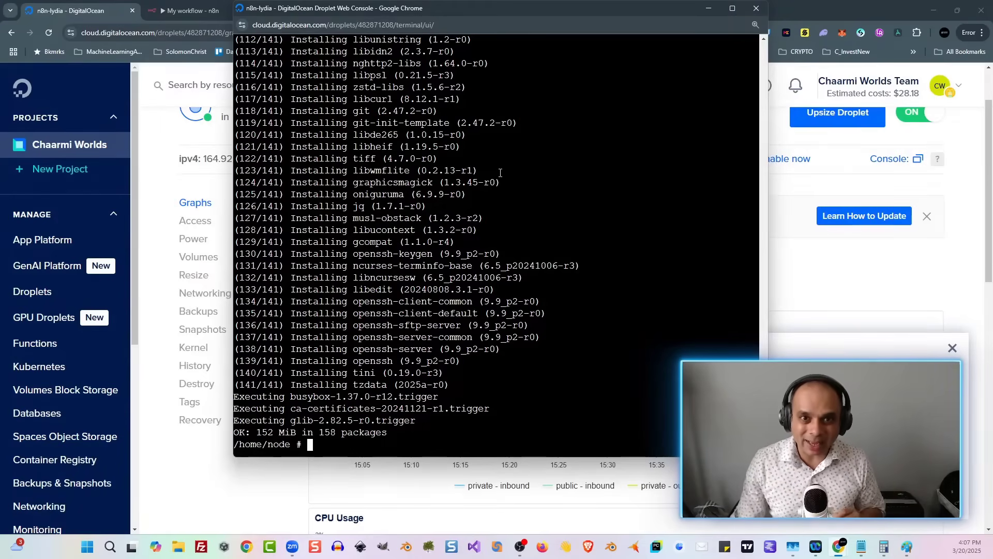
Step: Return to the n8n workflow tab once the apk package install finishes
{"action": "left_click", "coordinate": [194, 10]}
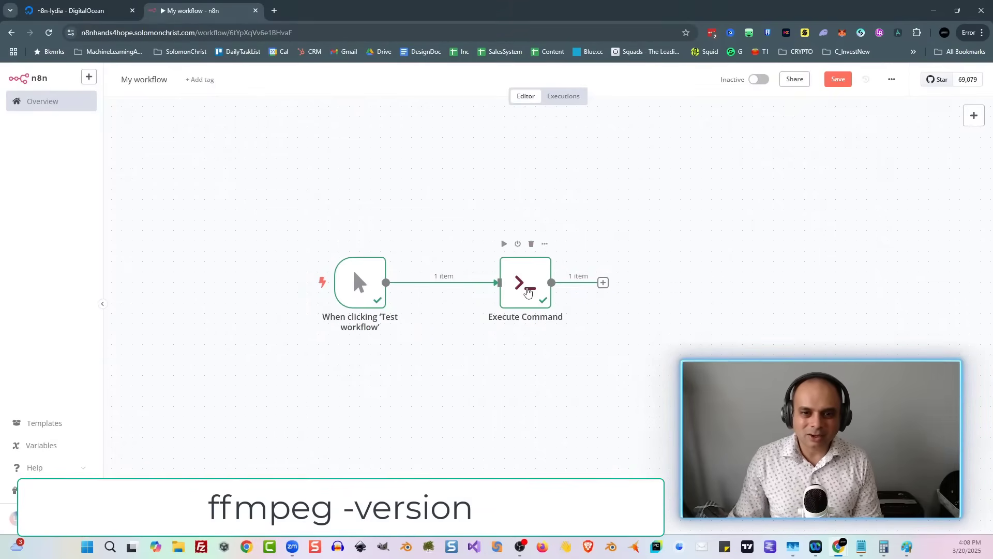
Step: Change the Execute Command node's command to 'ffmpeg -version' and test the step, confirming ffmpeg 6.1.2
{"action": "double_click", "coordinate": [524, 282]}
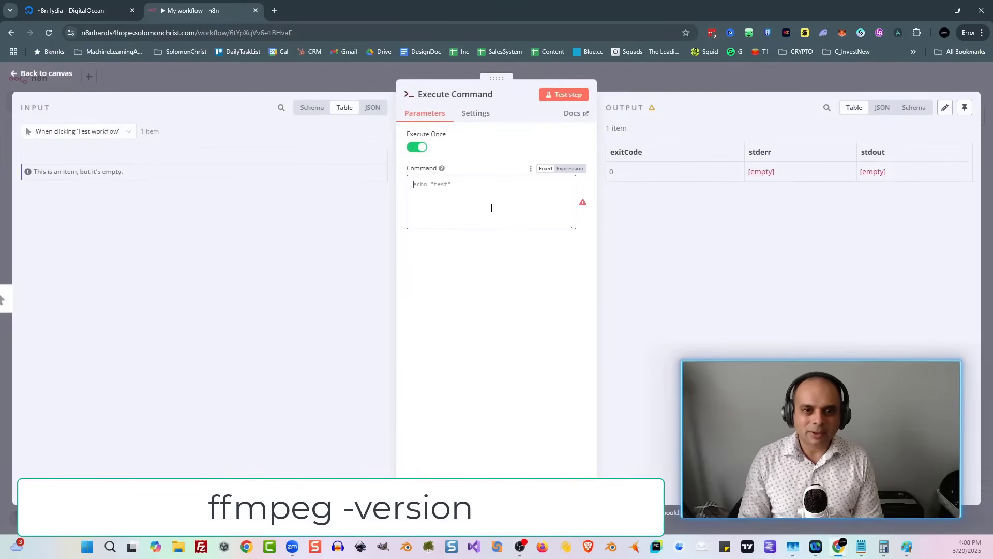
{"action": "type", "text": "f"}
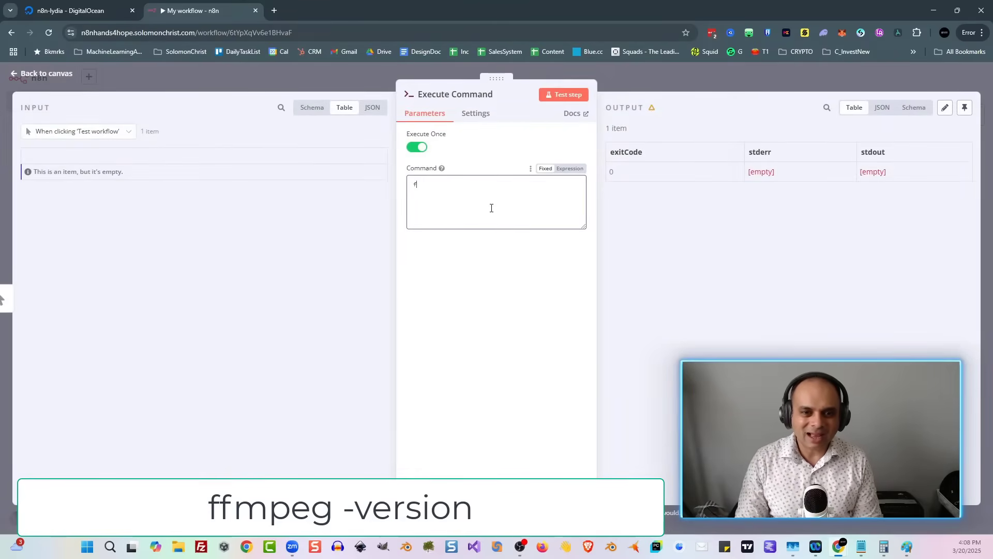
{"action": "type", "text": "fmpeg -"}
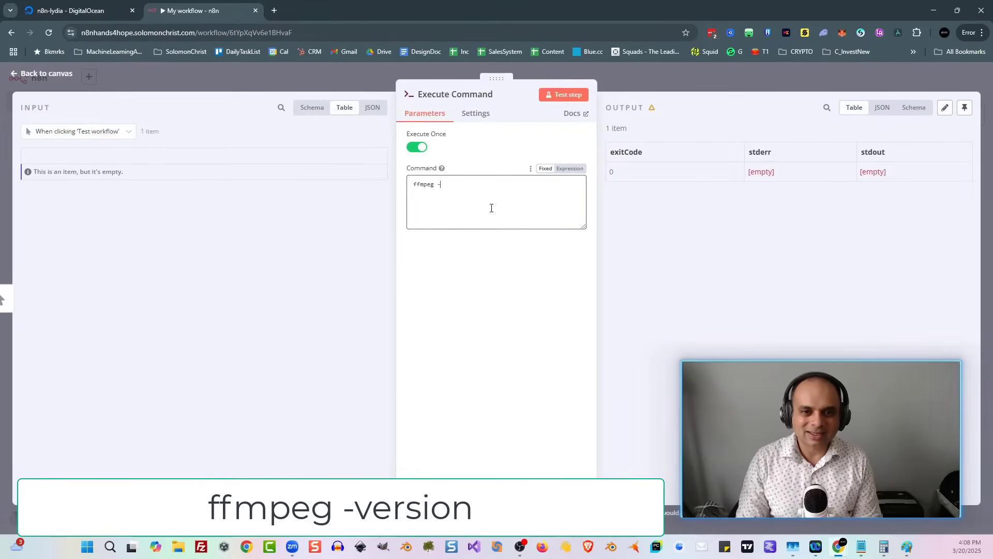
{"action": "type", "text": "version"}
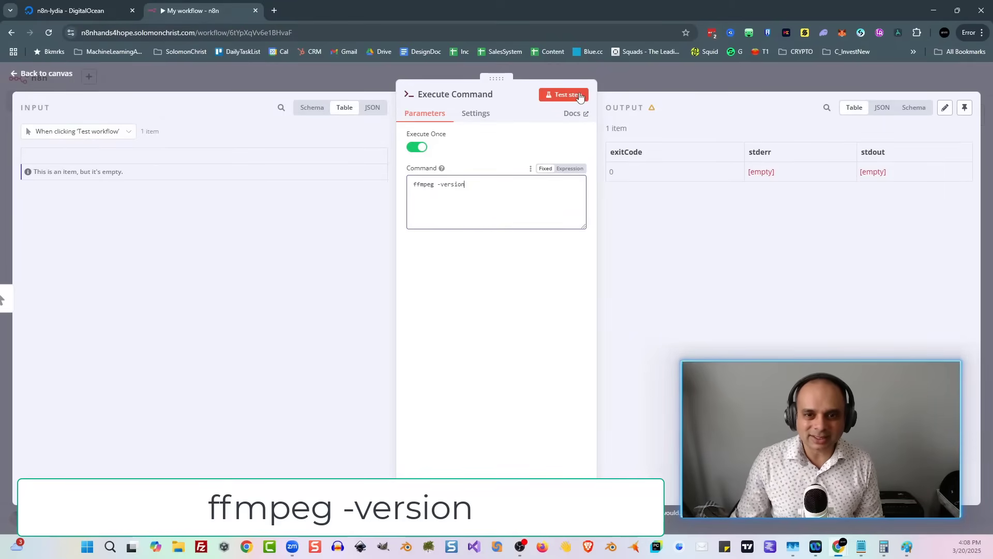
{"action": "left_click", "coordinate": [563, 94]}
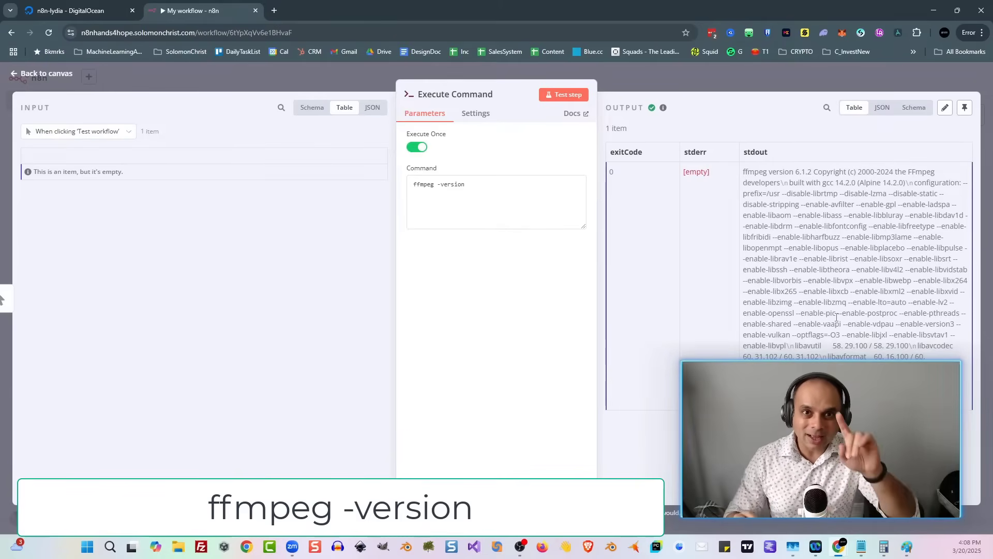
{"action": "left_click", "coordinate": [48, 73]}
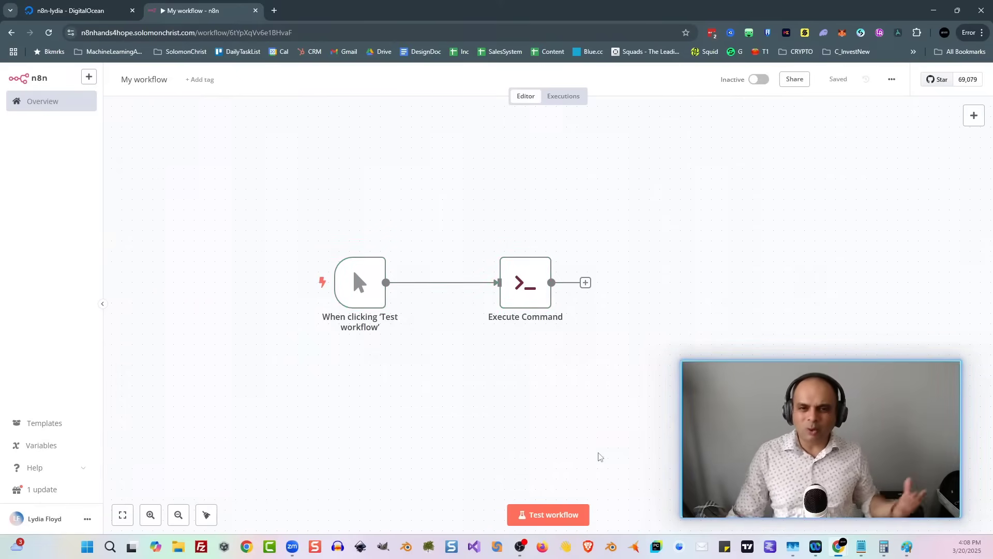
{"action": "mouse_move", "coordinate": [604, 427]}
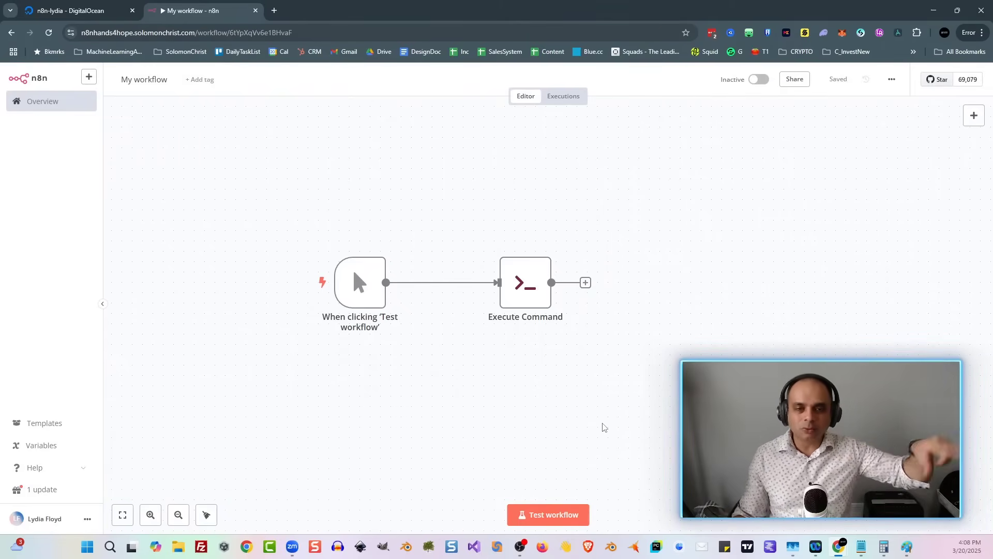
{"action": "mouse_move", "coordinate": [579, 391]}
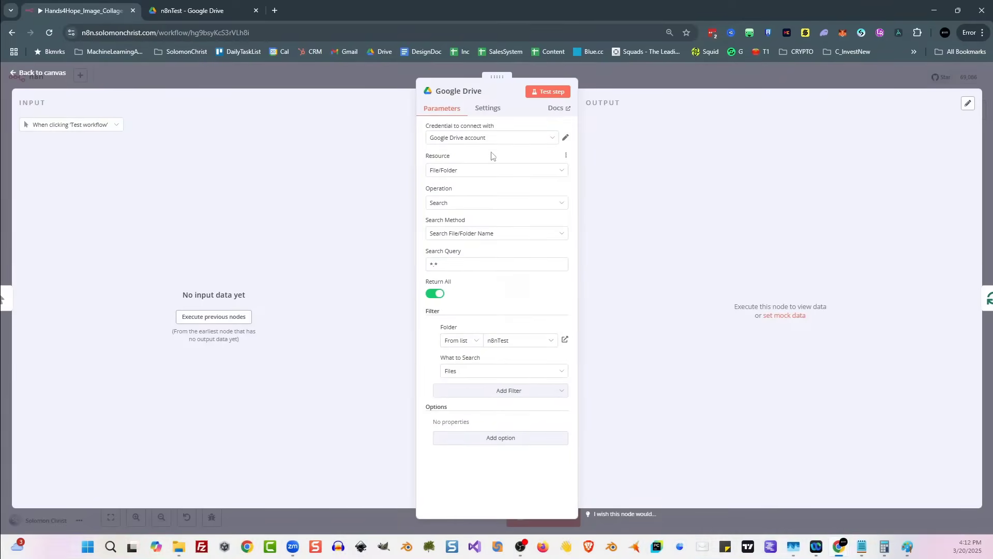
{"action": "mouse_move", "coordinate": [523, 154]}
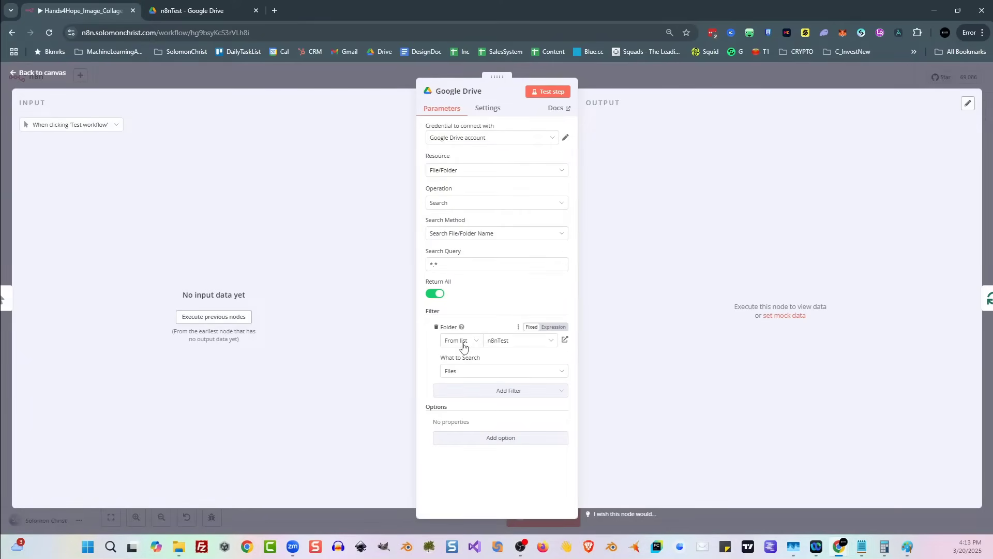
Step: Review the Google Drive node's filter and n8nTest folder options, test the step and return to the canvas
{"action": "left_click", "coordinate": [500, 391]}
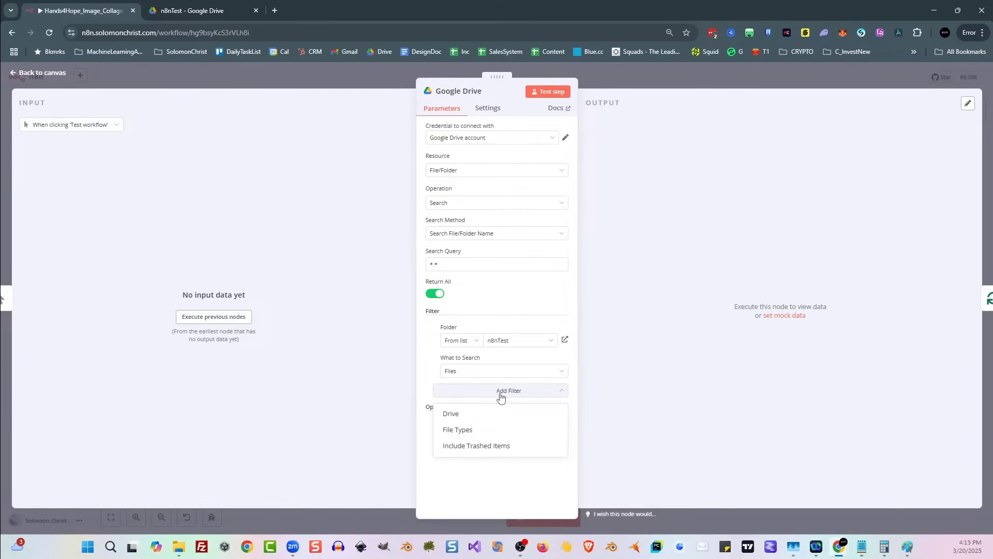
{"action": "left_click", "coordinate": [500, 391]}
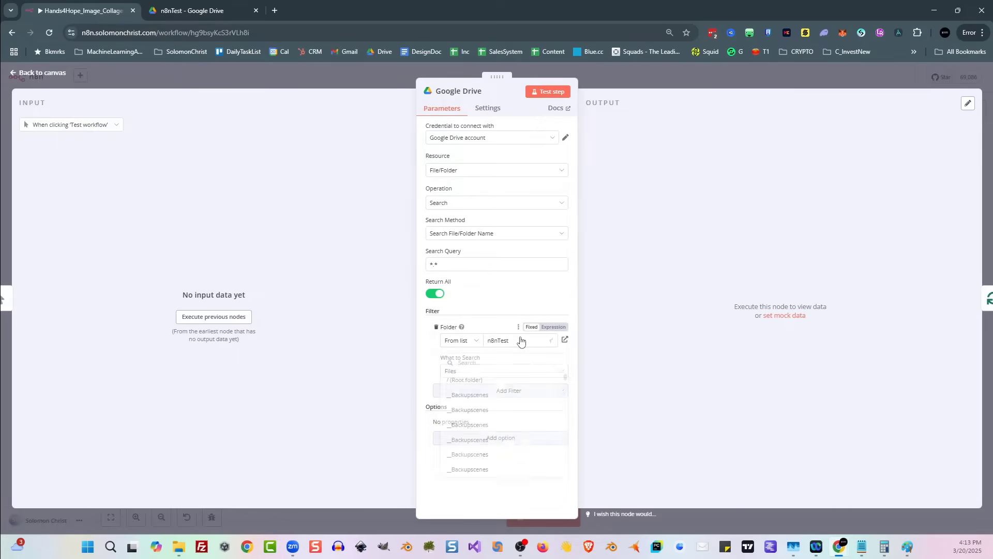
{"action": "left_click", "coordinate": [519, 340]}
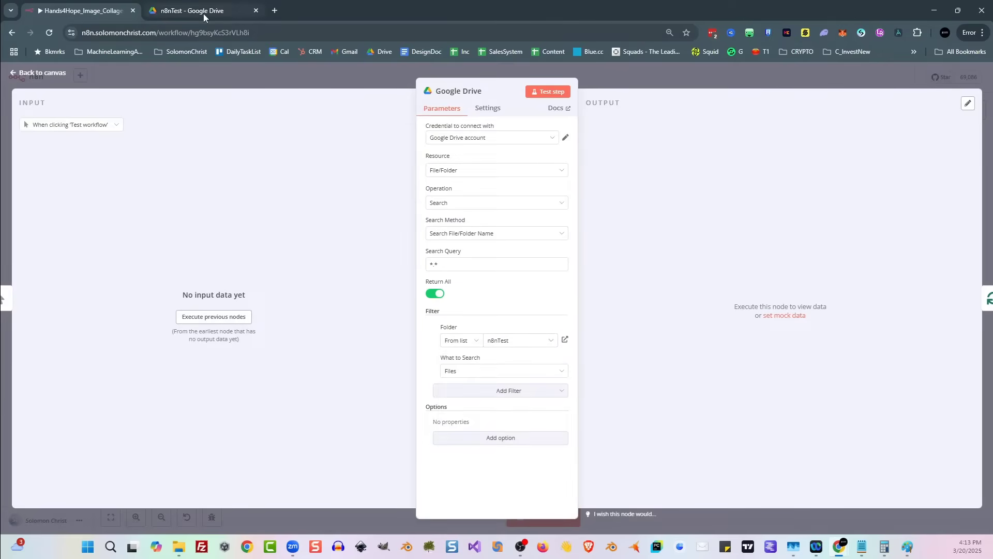
{"action": "mouse_move", "coordinate": [346, 228]}
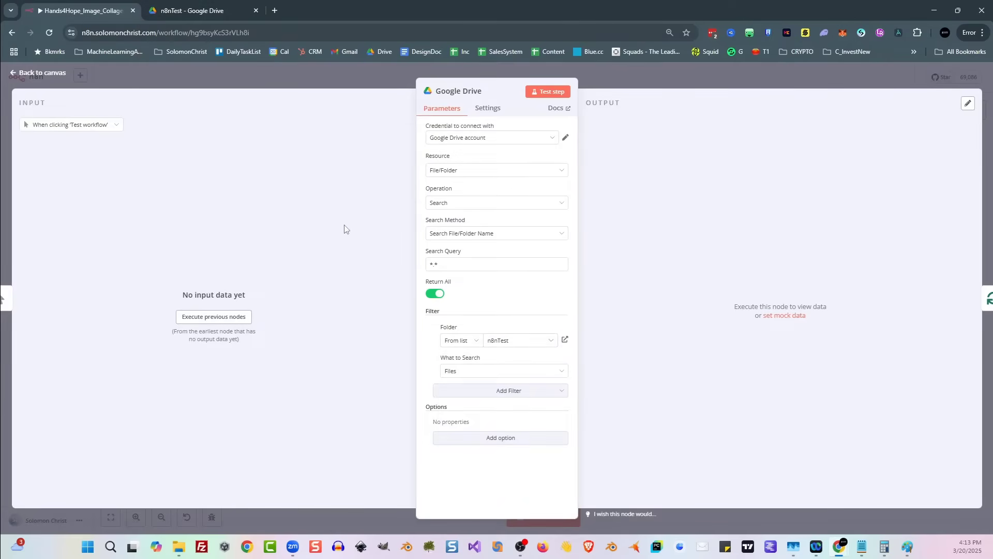
{"action": "left_click", "coordinate": [551, 91]}
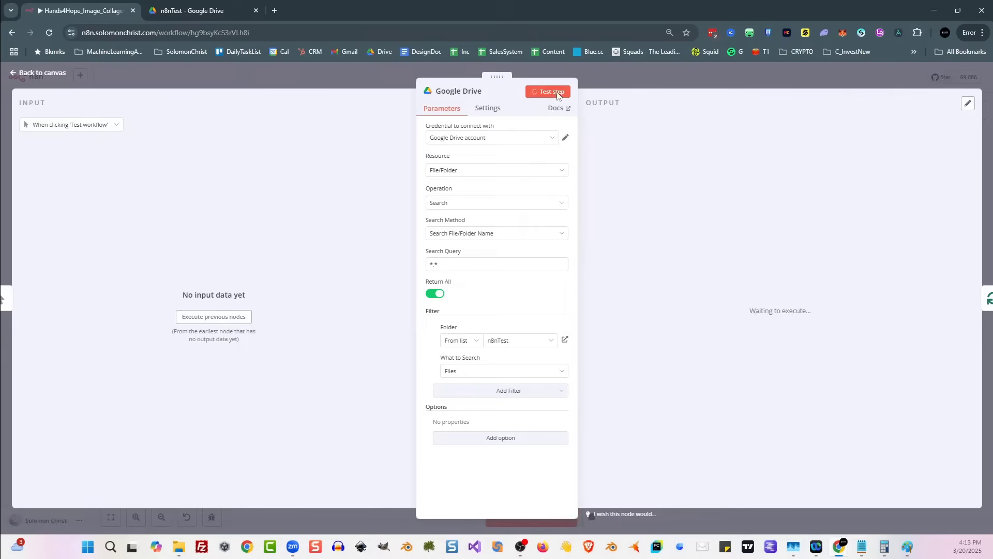
{"action": "left_click", "coordinate": [548, 92]}
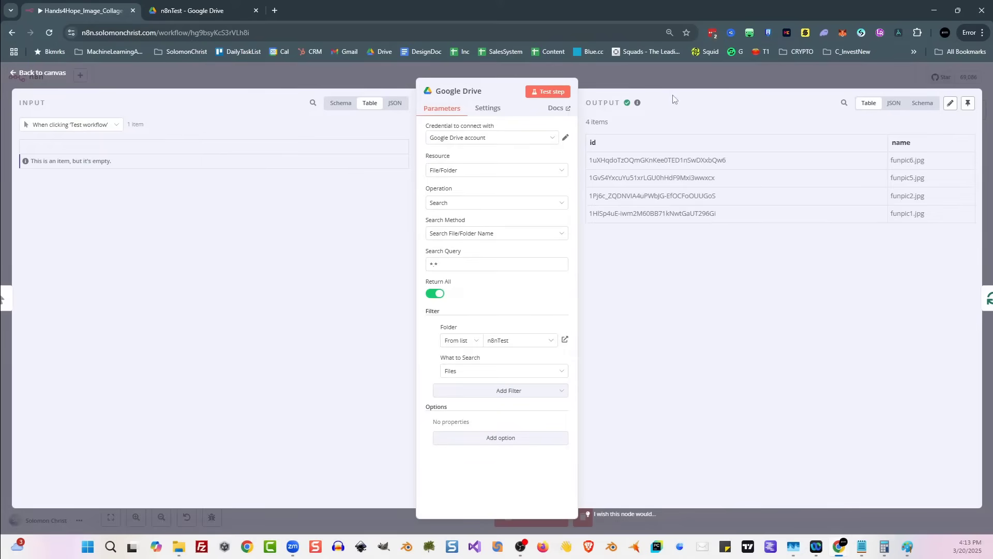
{"action": "left_click", "coordinate": [39, 72]}
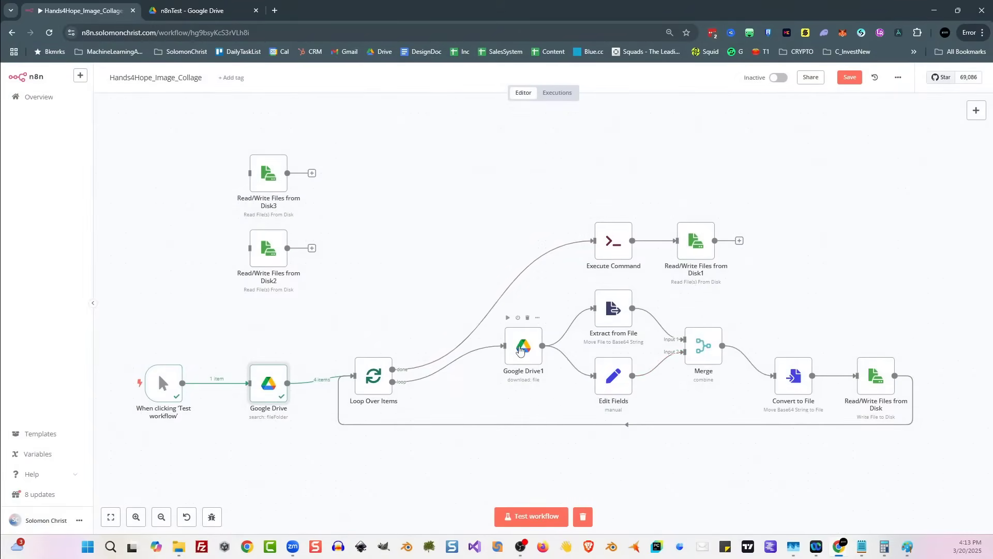
Step: Review the Google Drive1 download, Merge and Convert to File steps of the collage workflow
{"action": "double_click", "coordinate": [522, 345]}
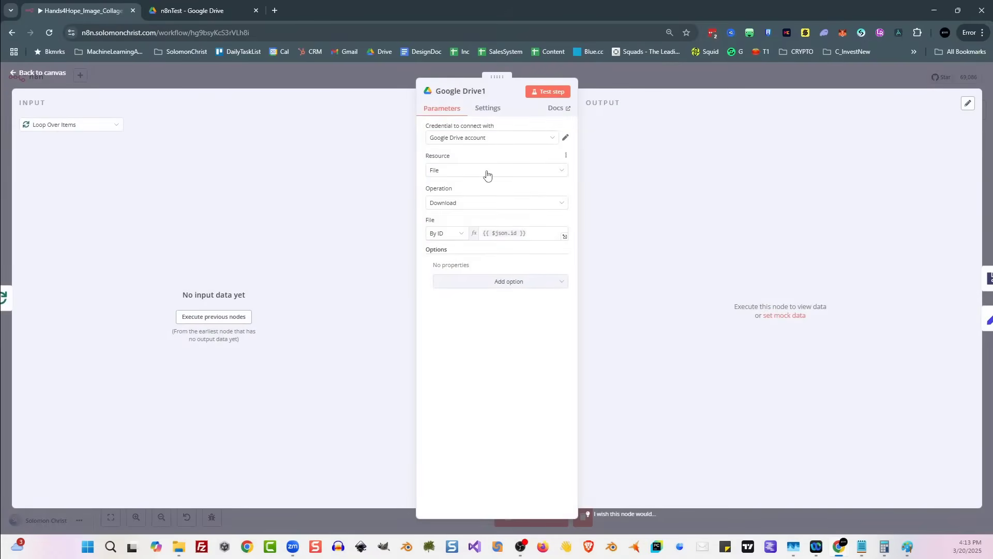
{"action": "left_click", "coordinate": [36, 73]}
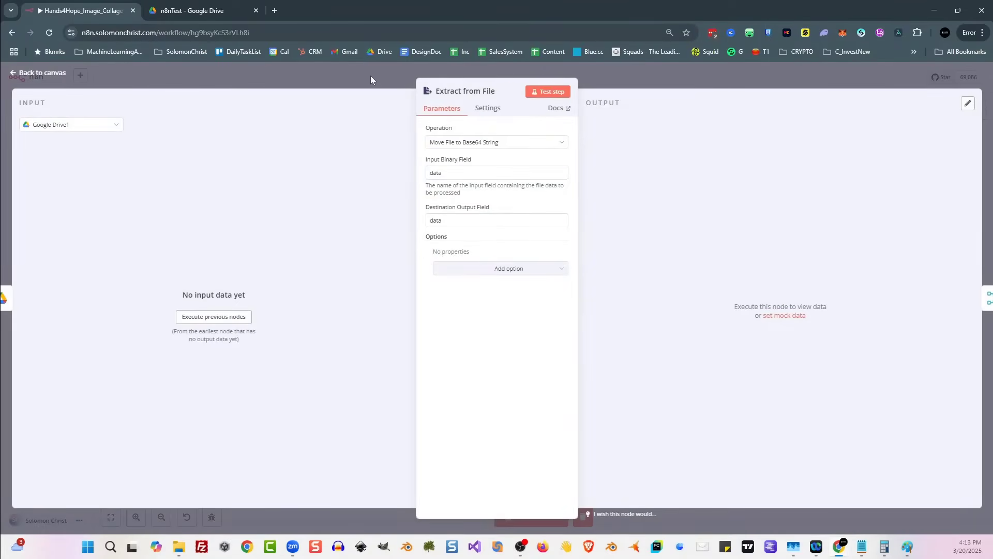
{"action": "left_click", "coordinate": [34, 72]}
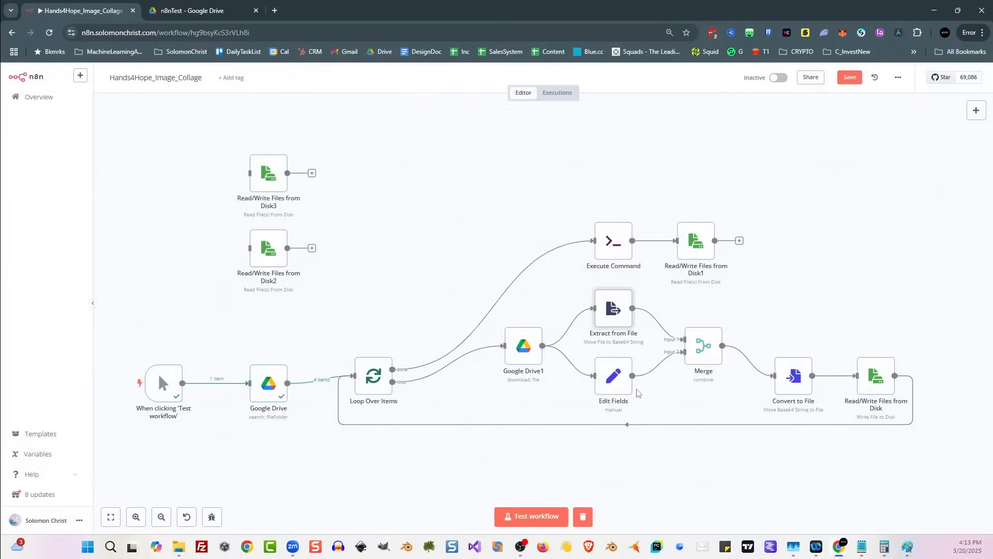
{"action": "double_click", "coordinate": [614, 375]}
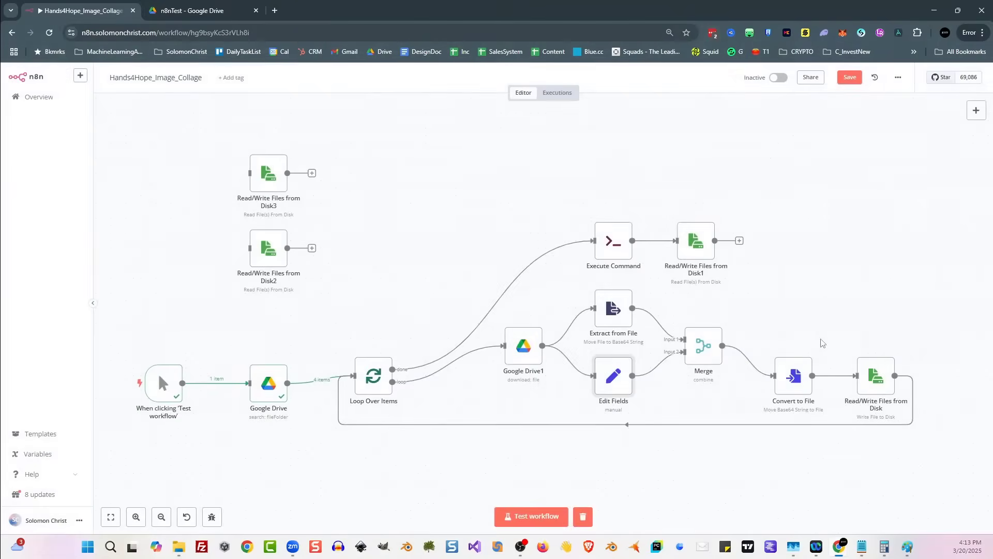
{"action": "double_click", "coordinate": [703, 345]}
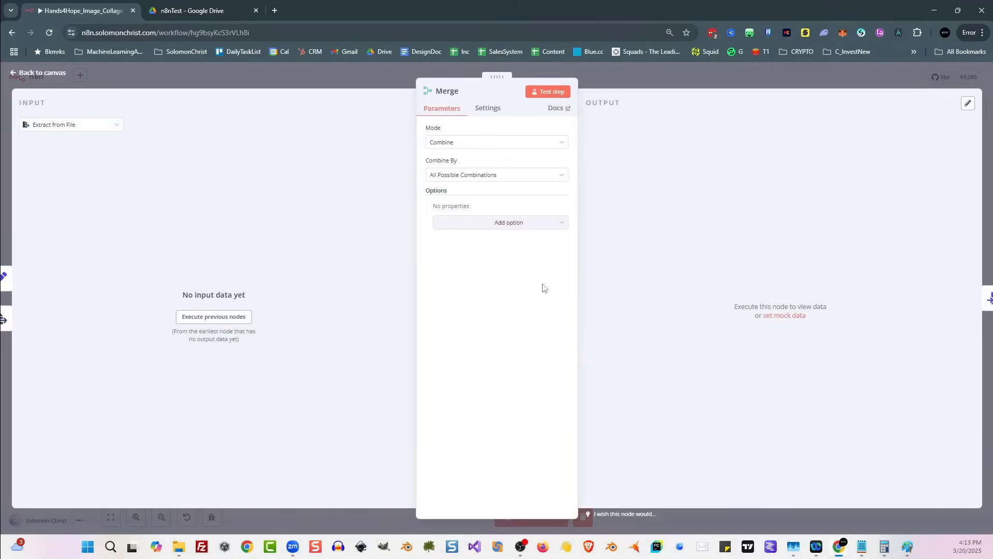
{"action": "left_click", "coordinate": [32, 73]}
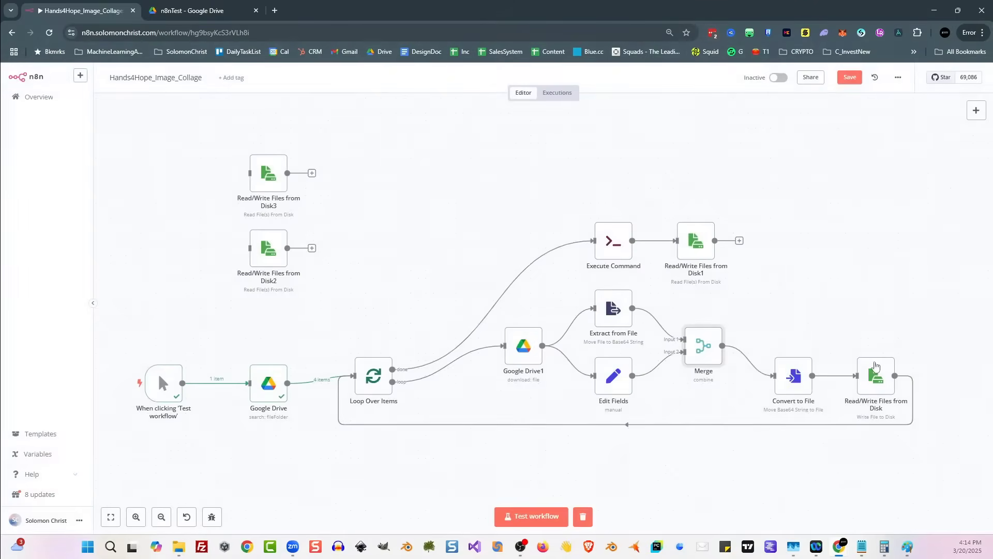
{"action": "double_click", "coordinate": [792, 376]}
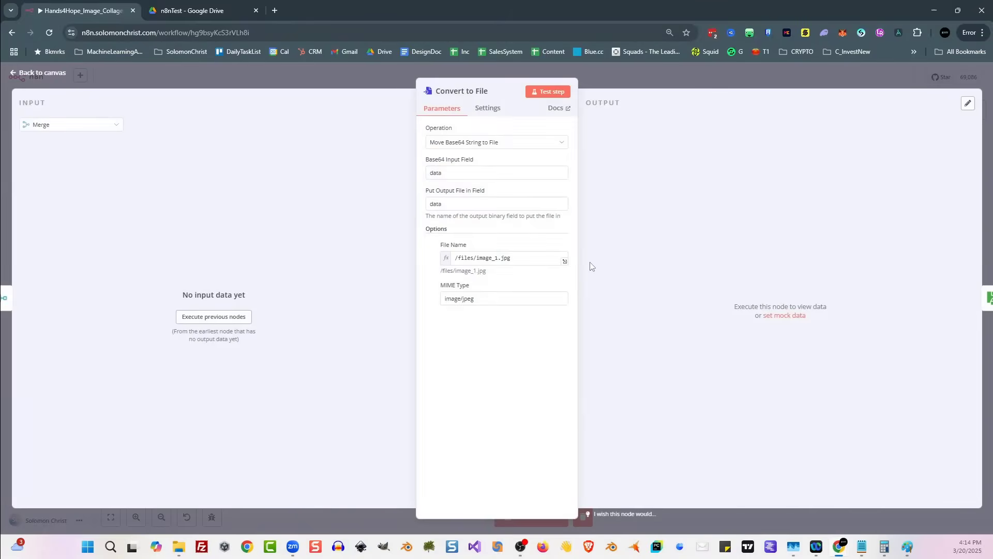
{"action": "mouse_move", "coordinate": [502, 249]}
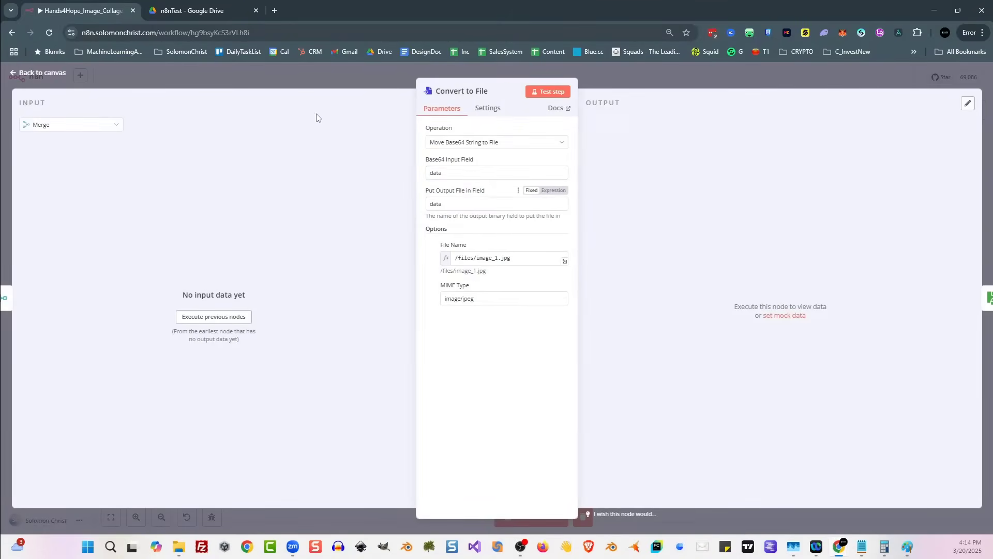
{"action": "left_click", "coordinate": [39, 73]}
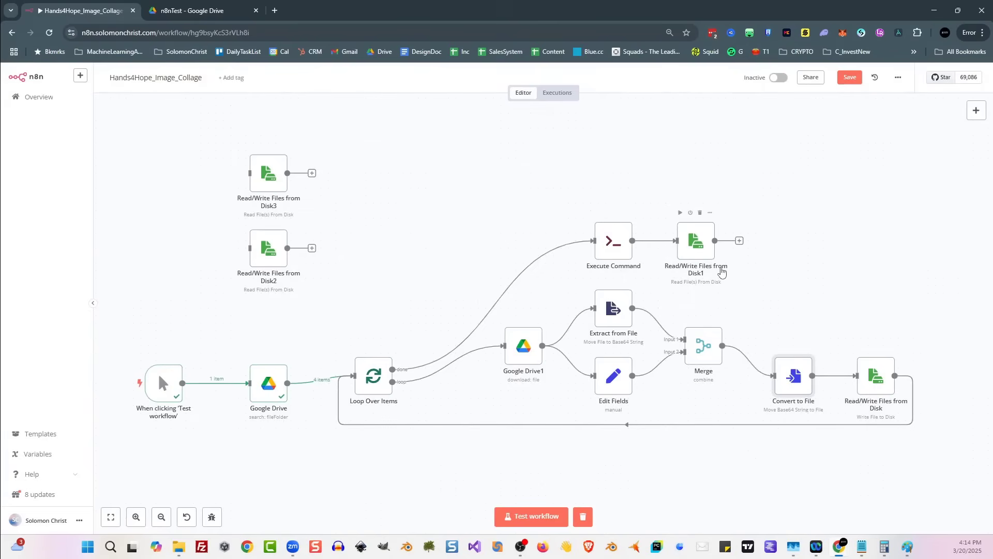
{"action": "mouse_move", "coordinate": [787, 271]}
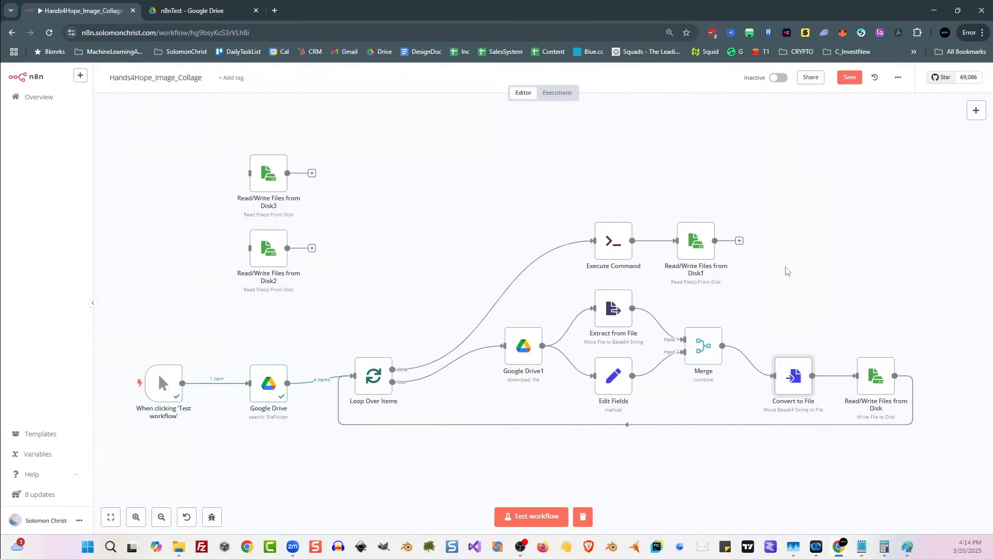
{"action": "mouse_move", "coordinate": [869, 381]}
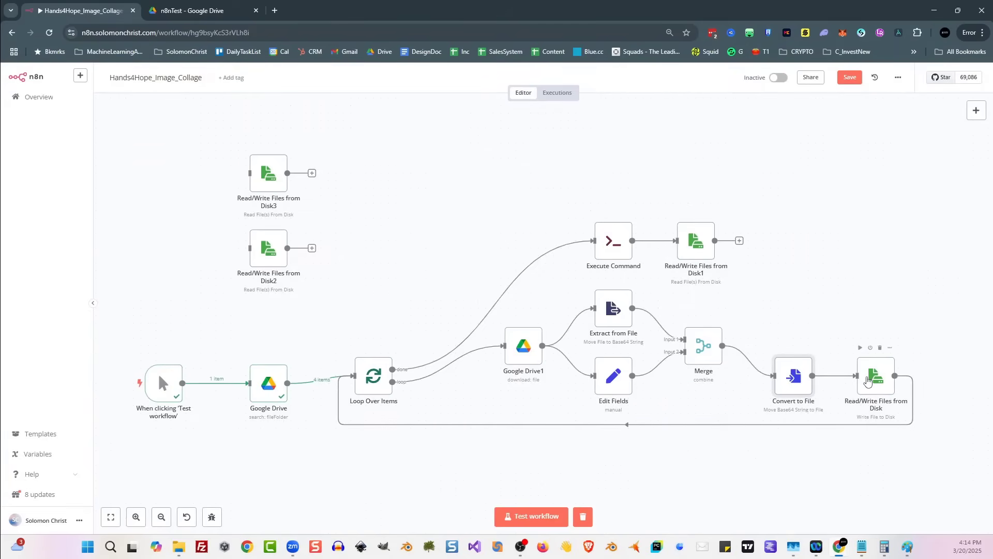
Step: Review the write-files-to-disk step and the Execute Command node's ffmpeg slideshow command
{"action": "double_click", "coordinate": [875, 375]}
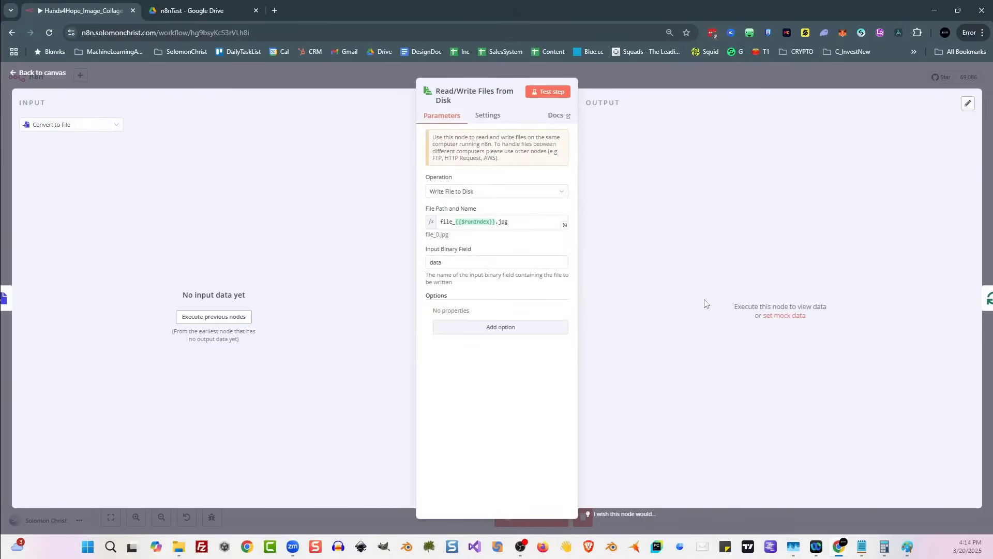
{"action": "mouse_move", "coordinate": [633, 292]}
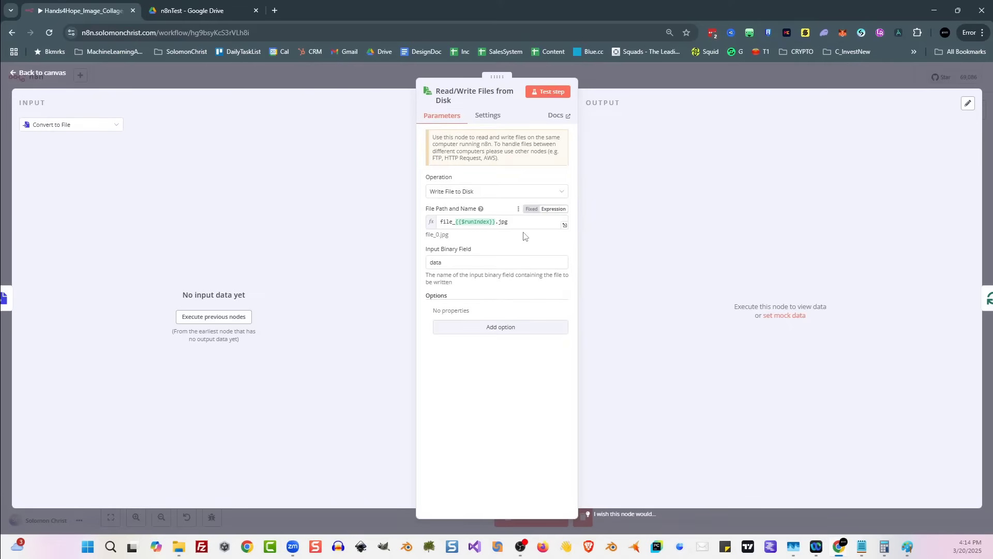
{"action": "mouse_move", "coordinate": [529, 238]}
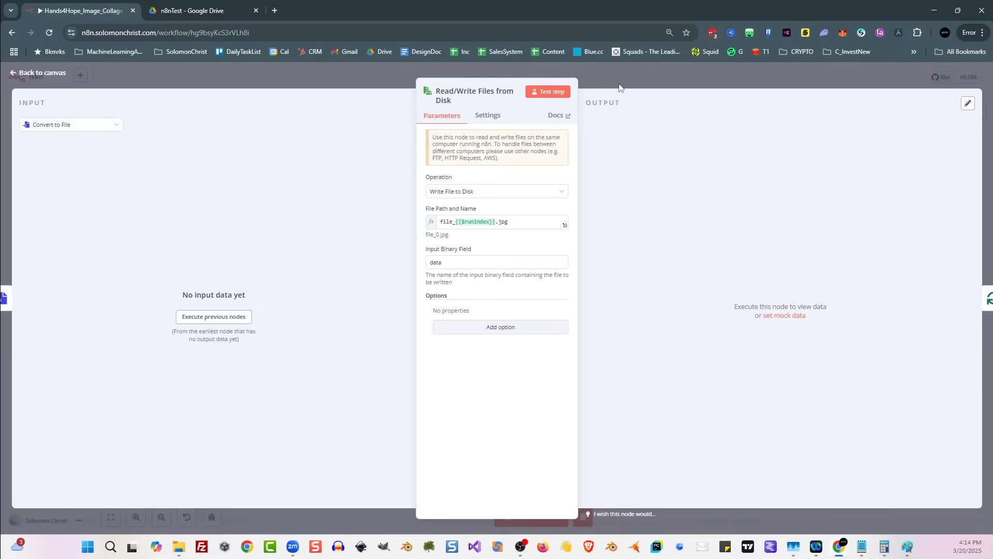
{"action": "left_click", "coordinate": [39, 72]}
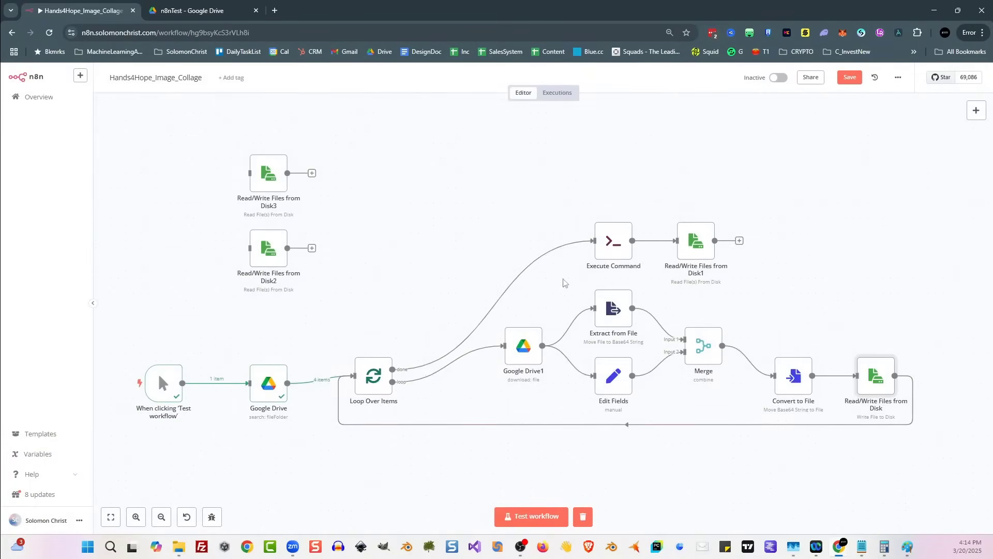
{"action": "mouse_move", "coordinate": [614, 242]}
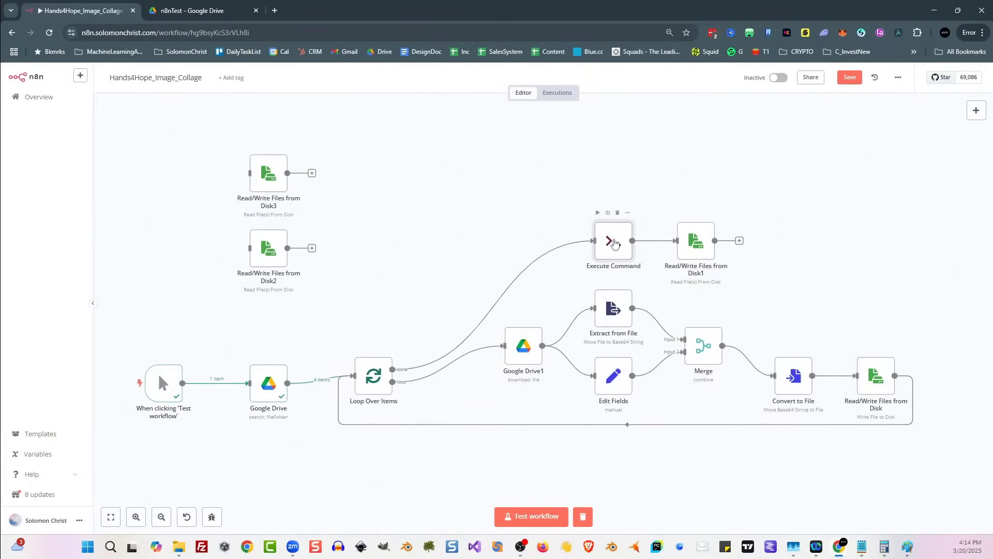
{"action": "double_click", "coordinate": [612, 241]}
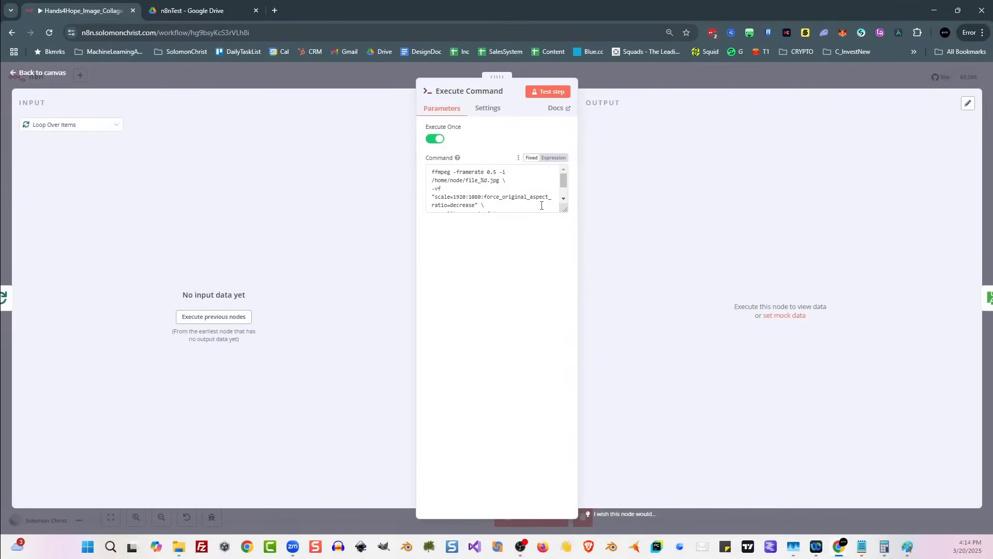
{"action": "left_click", "coordinate": [37, 72]}
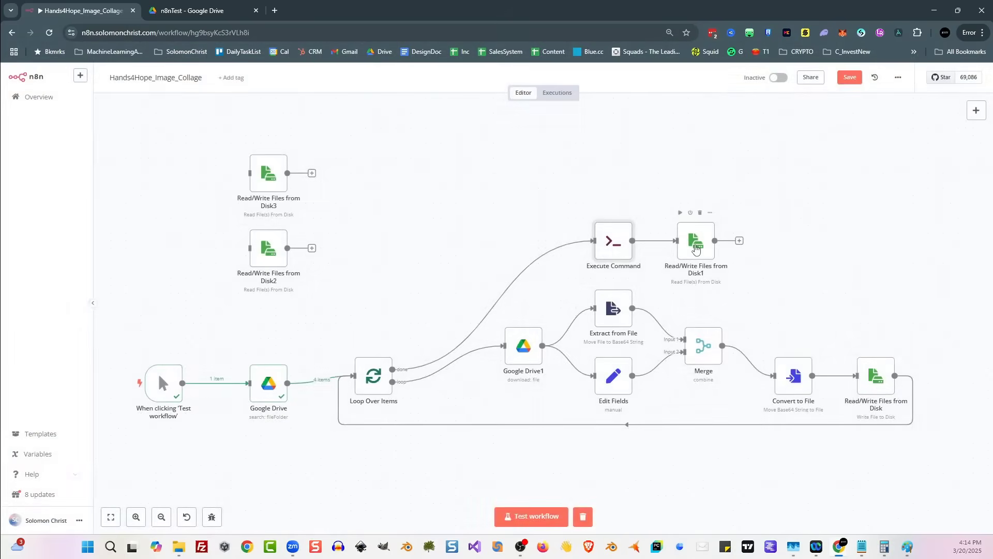
{"action": "double_click", "coordinate": [695, 240]}
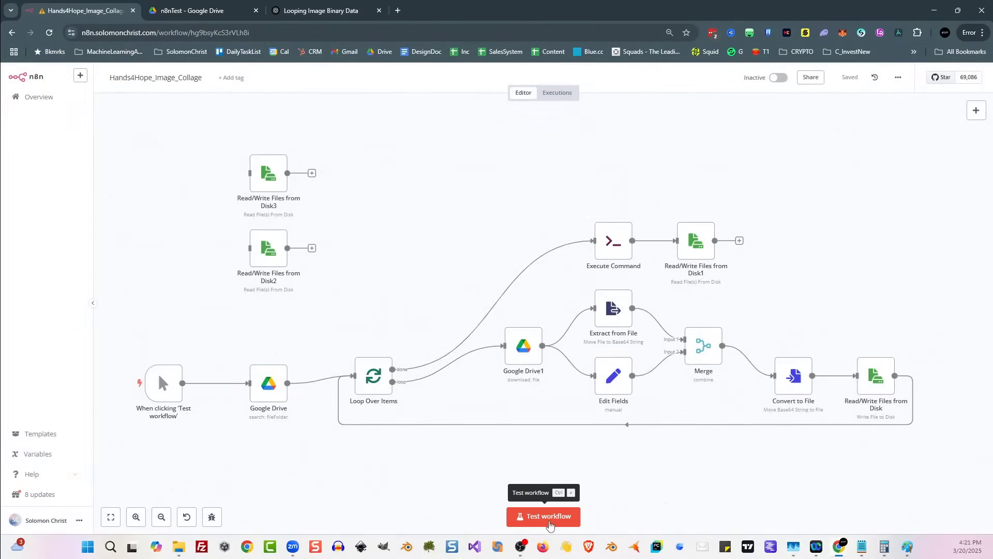
Step: Run the whole workflow and preview the output.mp4 slideshow in Read/Write Files from Disk1
{"action": "left_click", "coordinate": [543, 516]}
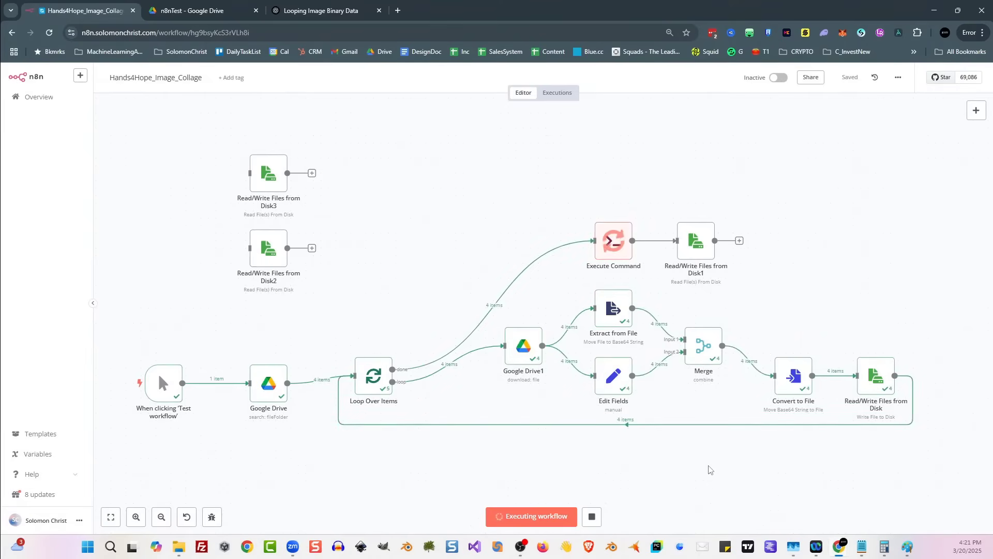
{"action": "mouse_move", "coordinate": [716, 466]}
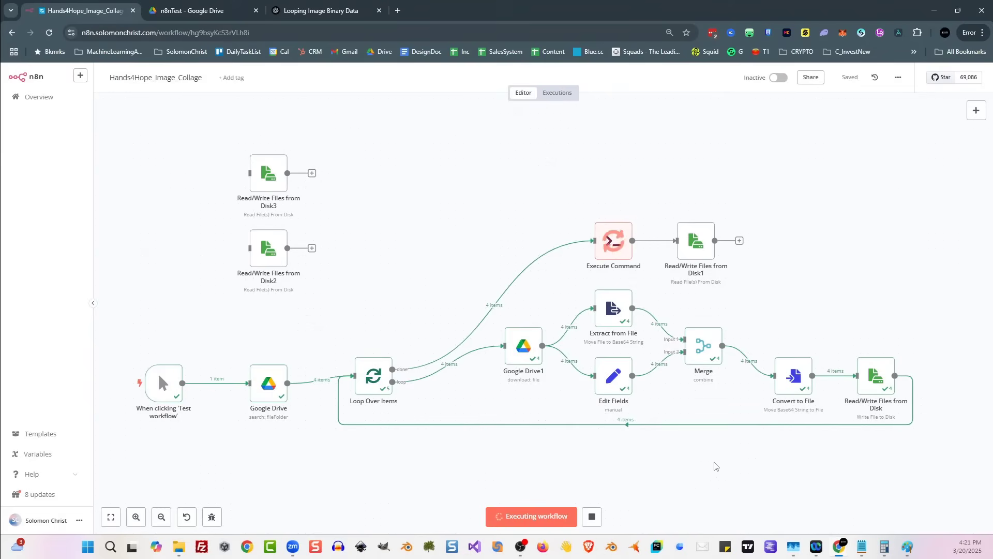
{"action": "mouse_move", "coordinate": [718, 467]}
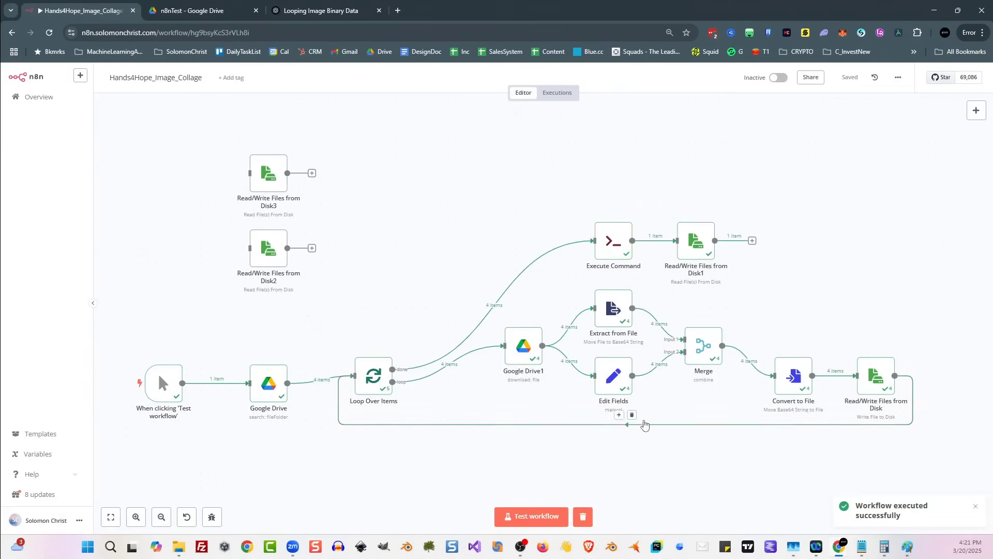
{"action": "double_click", "coordinate": [695, 240]}
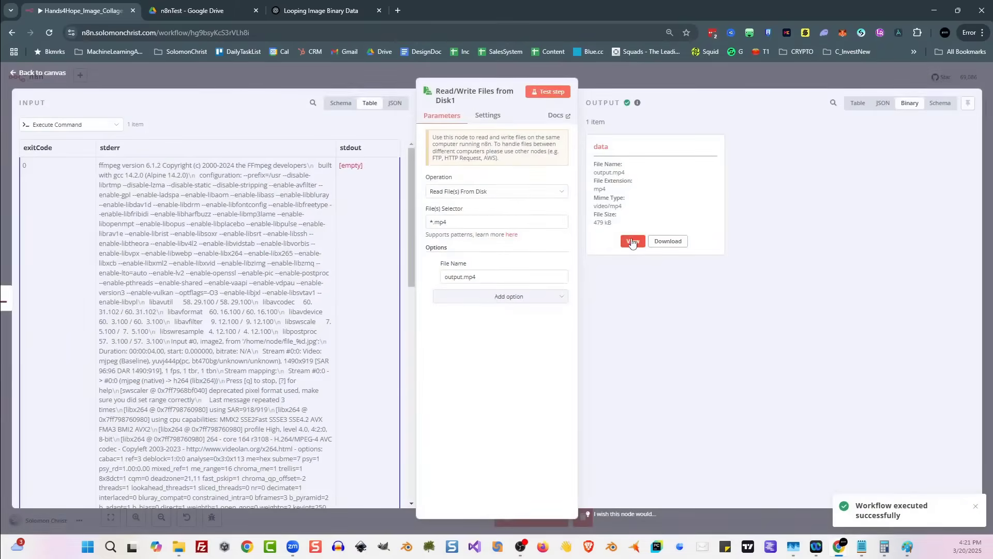
{"action": "left_click", "coordinate": [633, 240]}
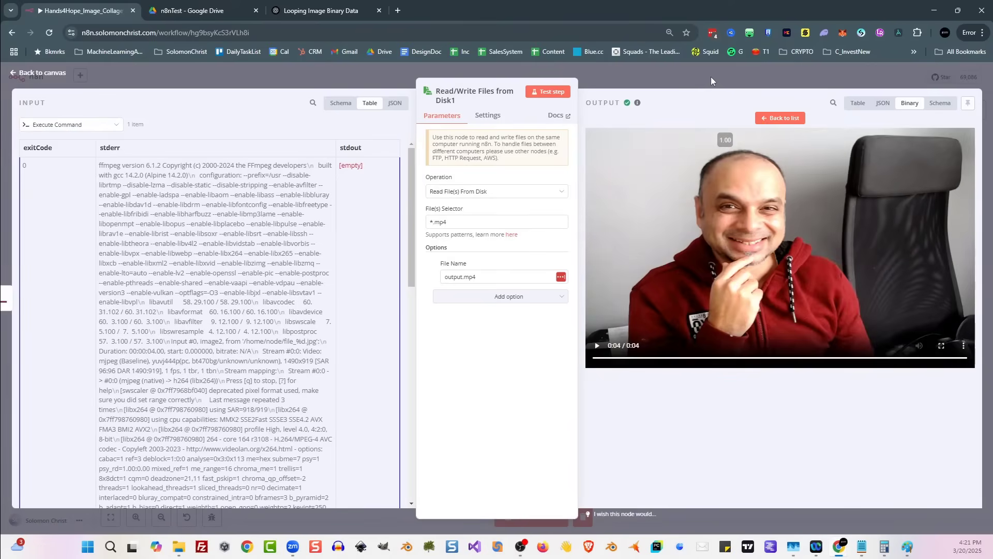
{"action": "left_click", "coordinate": [34, 72]}
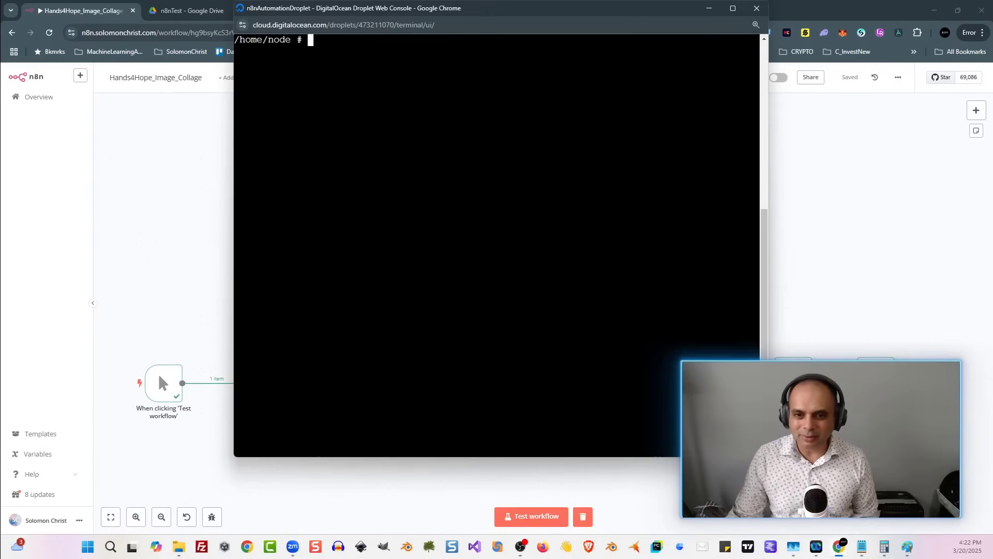
Step: List the container's files with ls, delete them all with rm *.*, and close the console
{"action": "type", "text": "exit"}
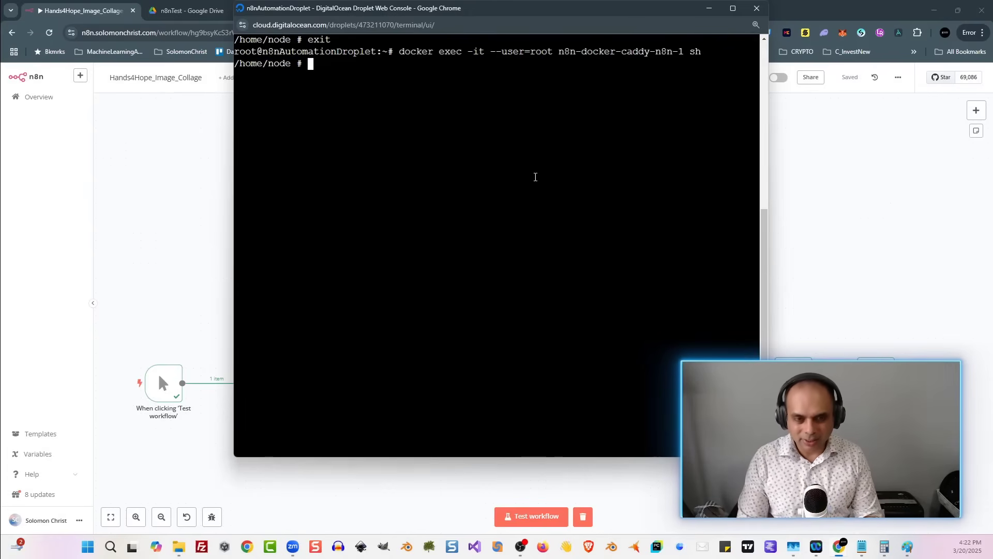
{"action": "type", "text": "ls"}
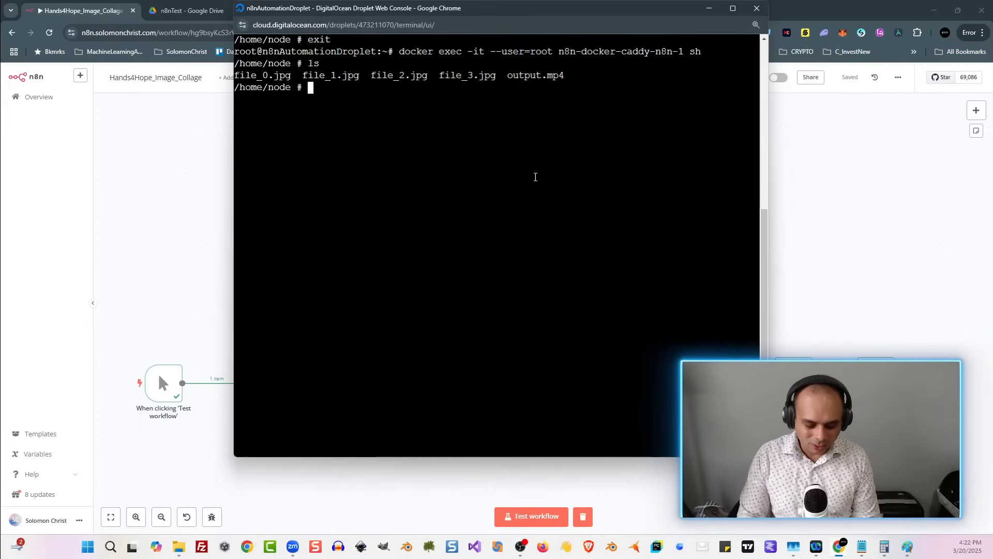
{"action": "type", "text": "rm"}
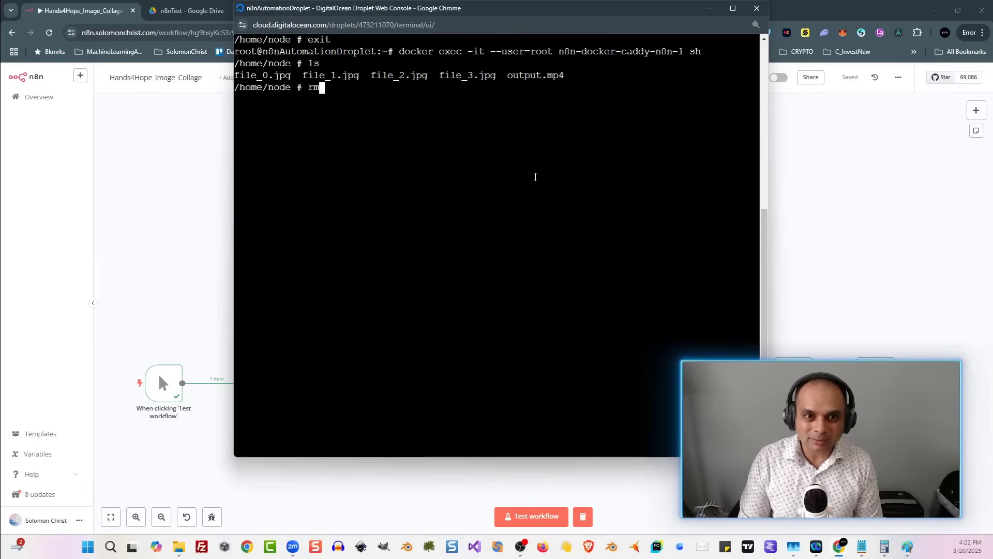
{"action": "type", "text": "\" \""}
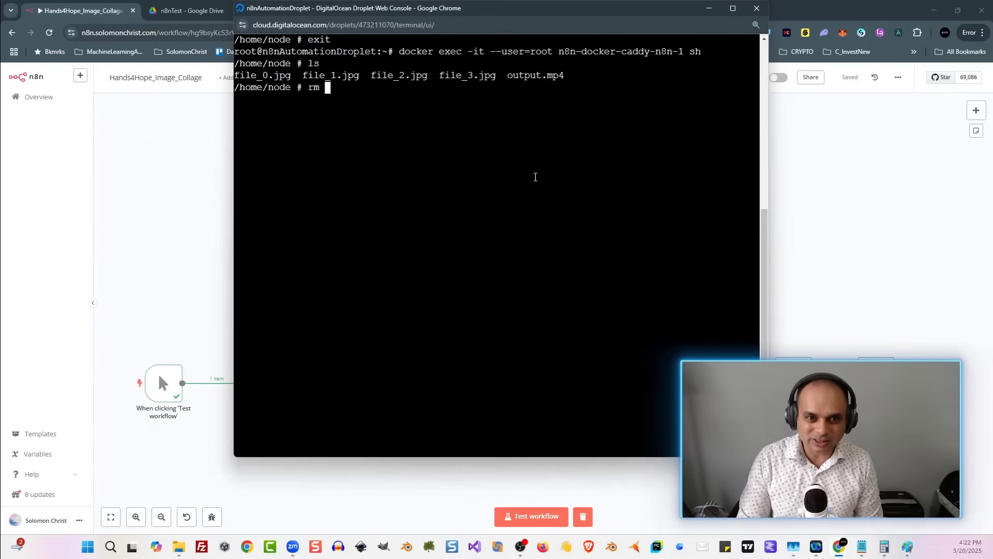
{"action": "type", "text": "*.*"}
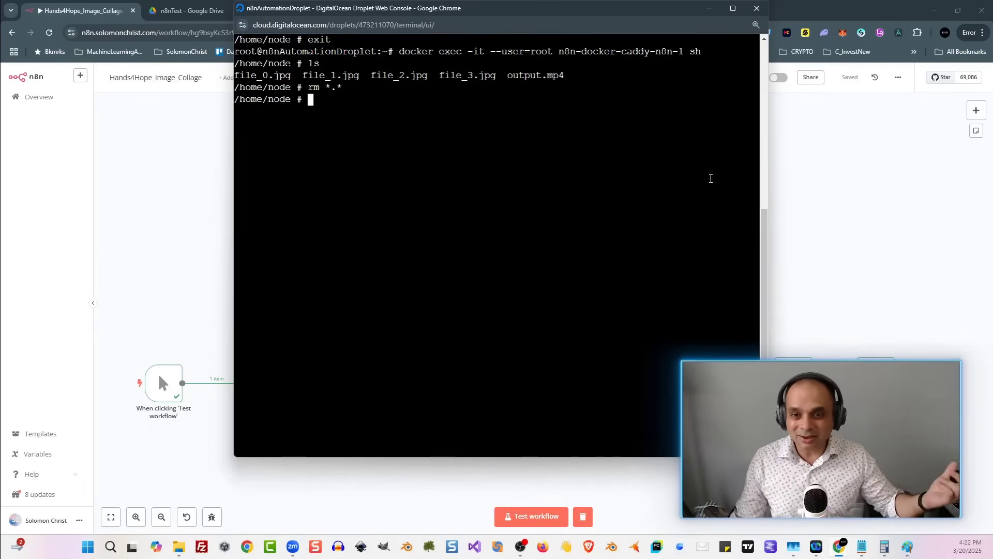
{"action": "left_click", "coordinate": [77, 11]}
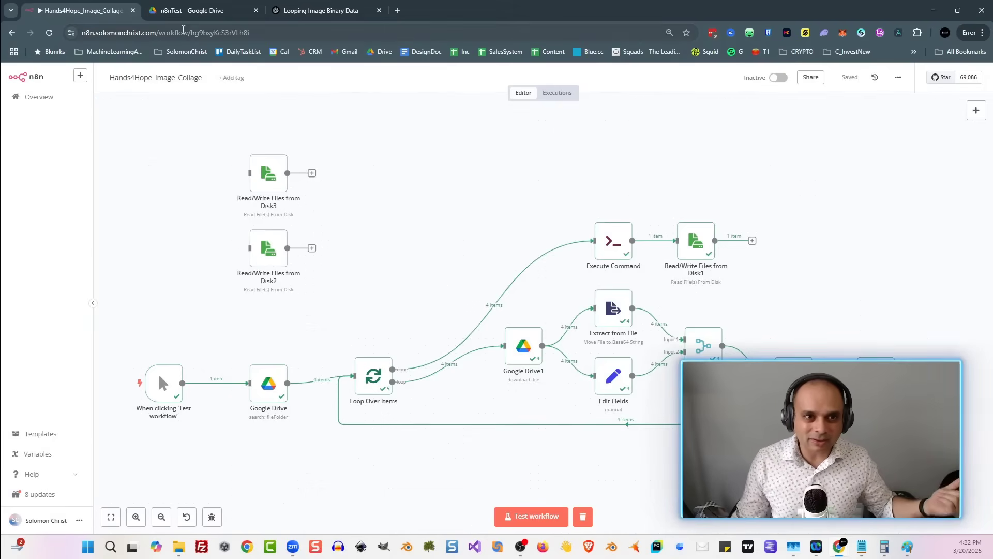
{"action": "left_click", "coordinate": [190, 11]}
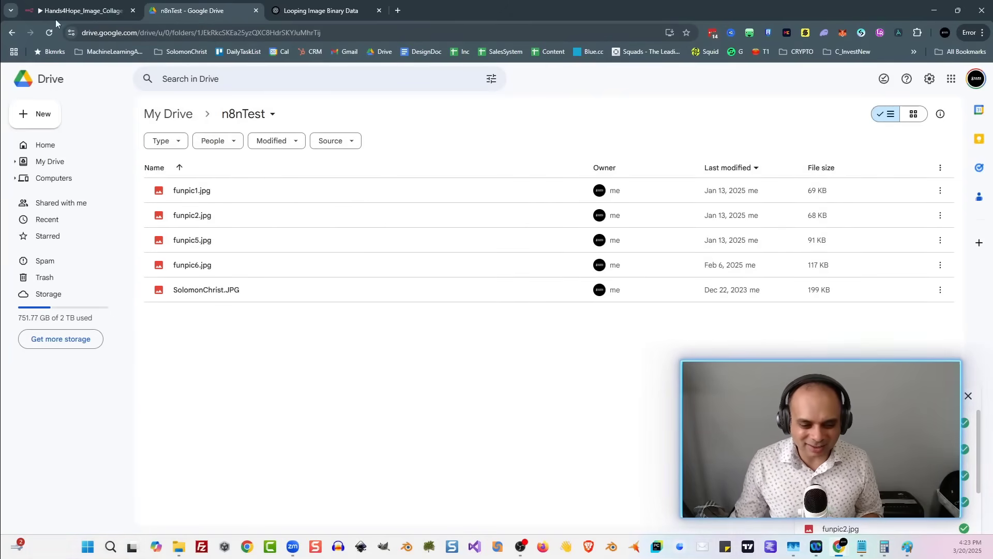
{"action": "left_click", "coordinate": [78, 10]}
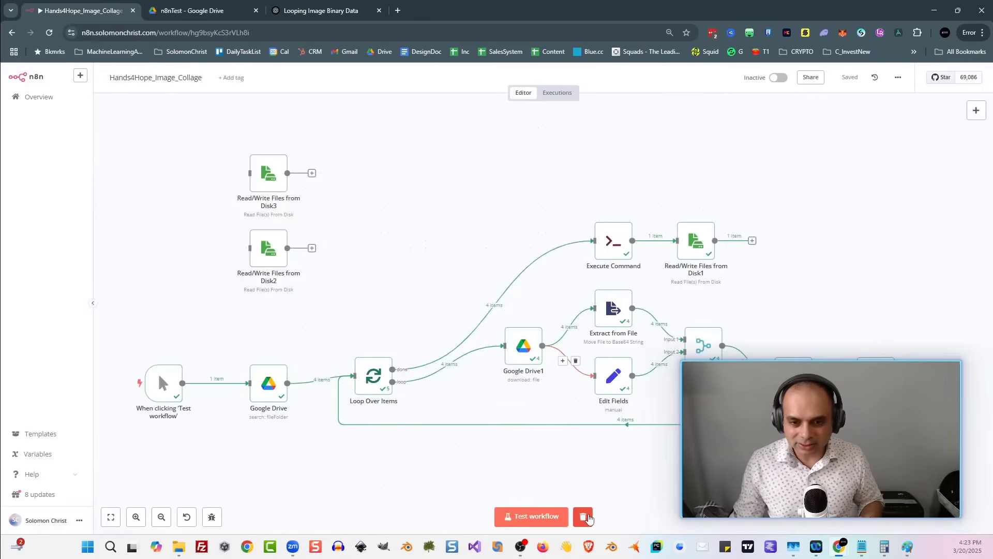
Step: Clear the previous execution data, rerun the workflow, and view the new output.mp4 in Read/Write Files from Disk1
{"action": "left_click", "coordinate": [531, 515]}
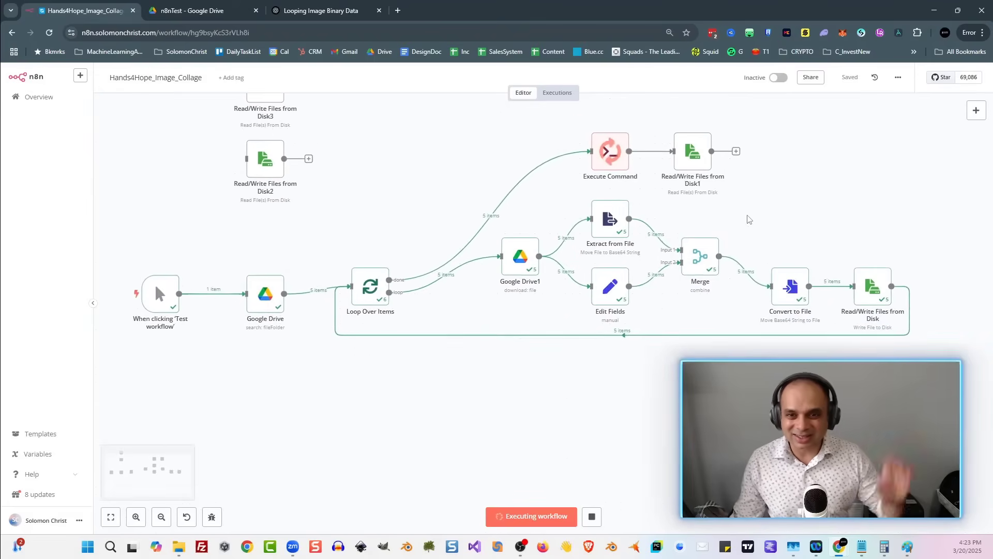
{"action": "mouse_move", "coordinate": [744, 207]}
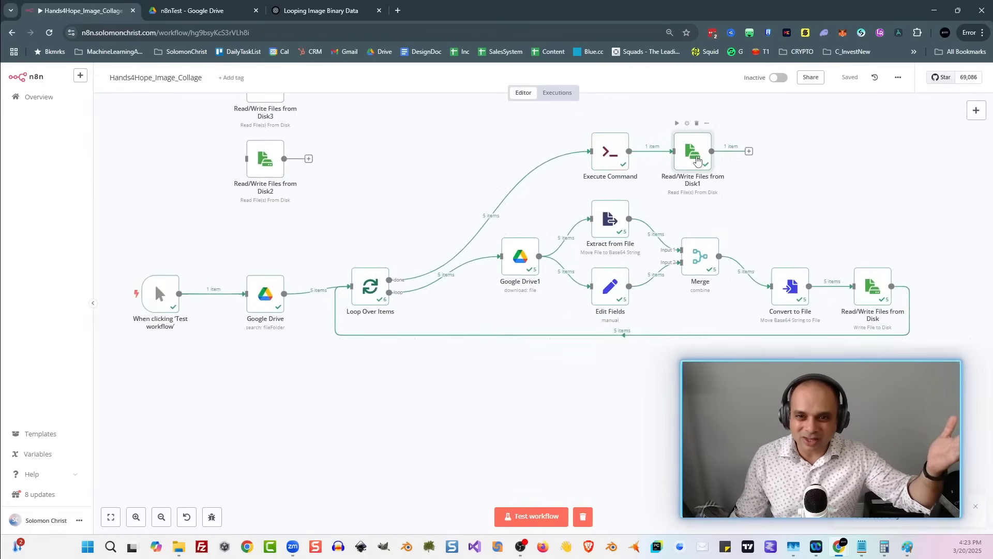
{"action": "double_click", "coordinate": [693, 151]}
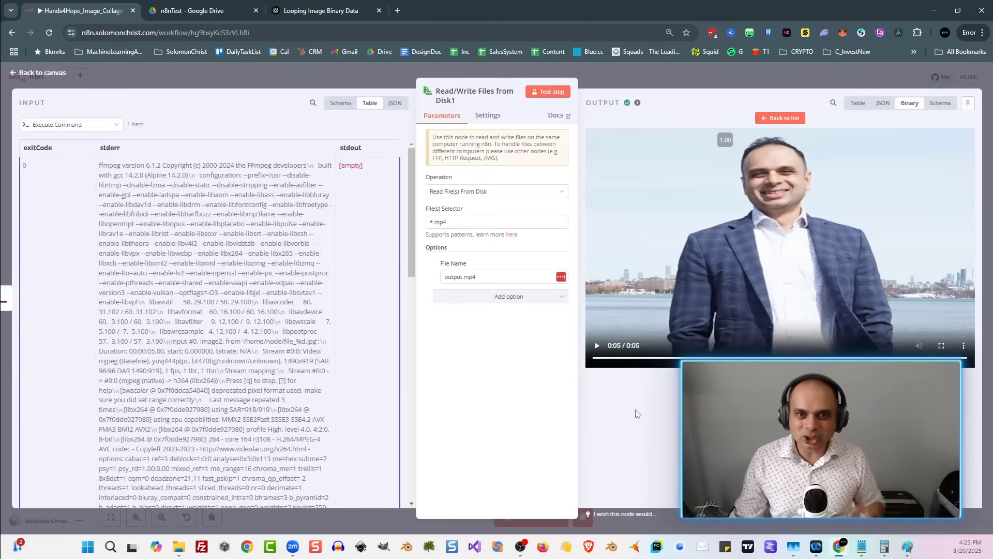
{"action": "left_click", "coordinate": [38, 73]}
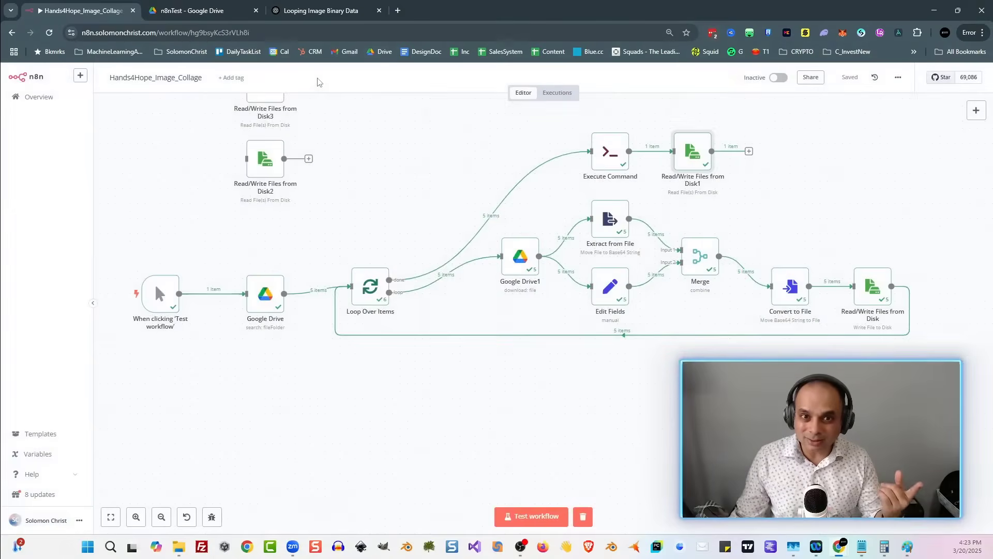
{"action": "mouse_move", "coordinate": [424, 181]}
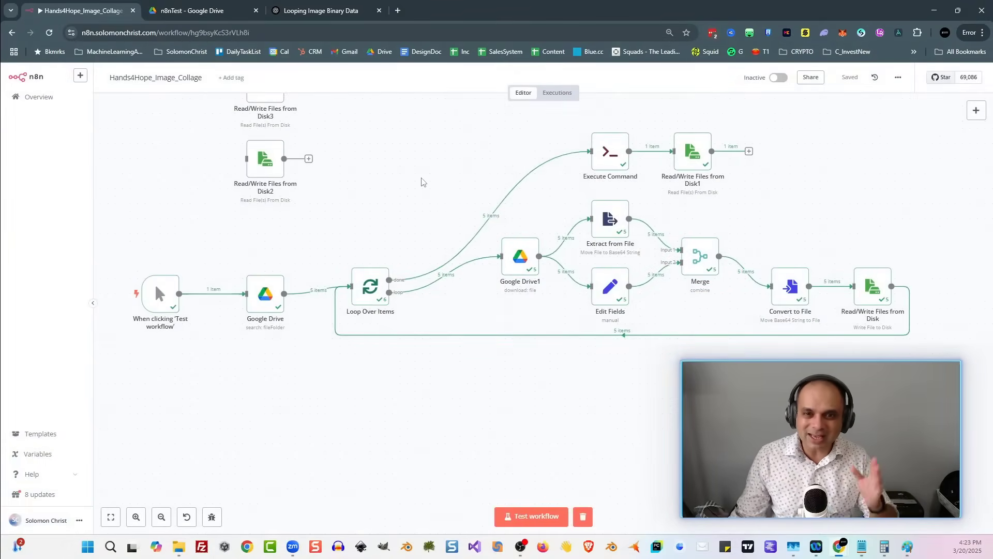